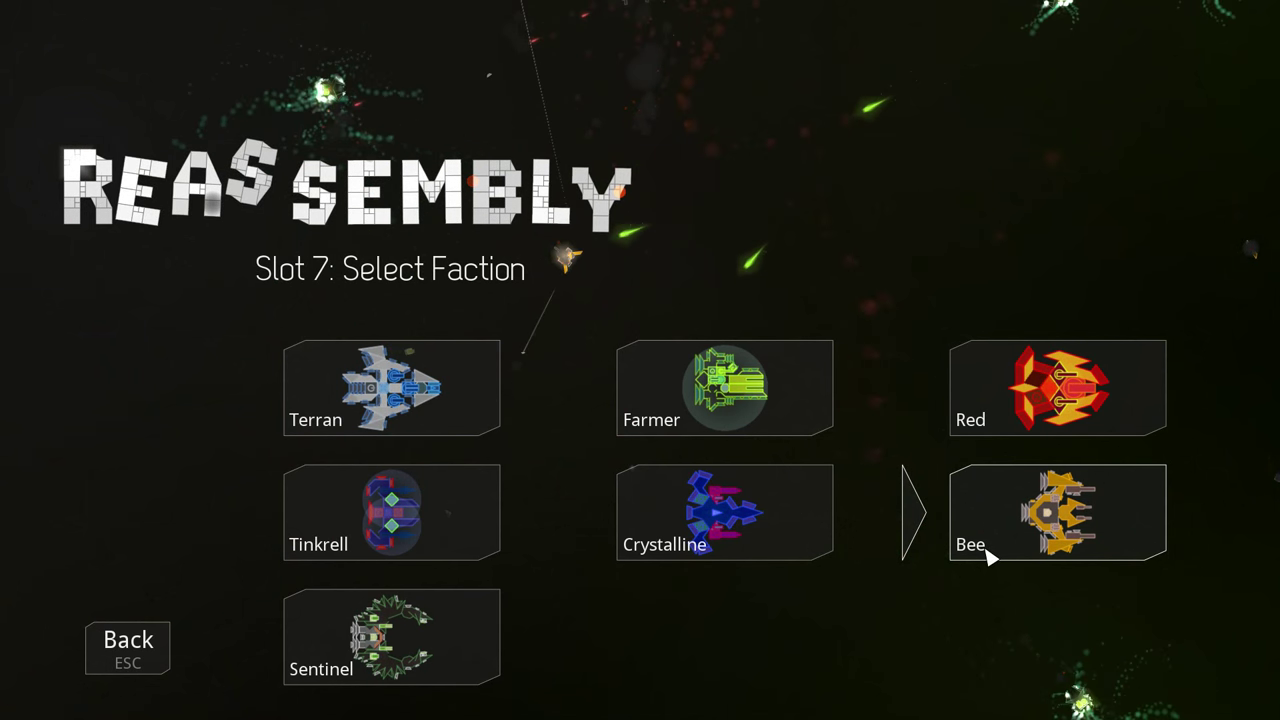
Pick the Bee faction for the new slot 7 game, captain Beethrix
left_click(1057, 512)
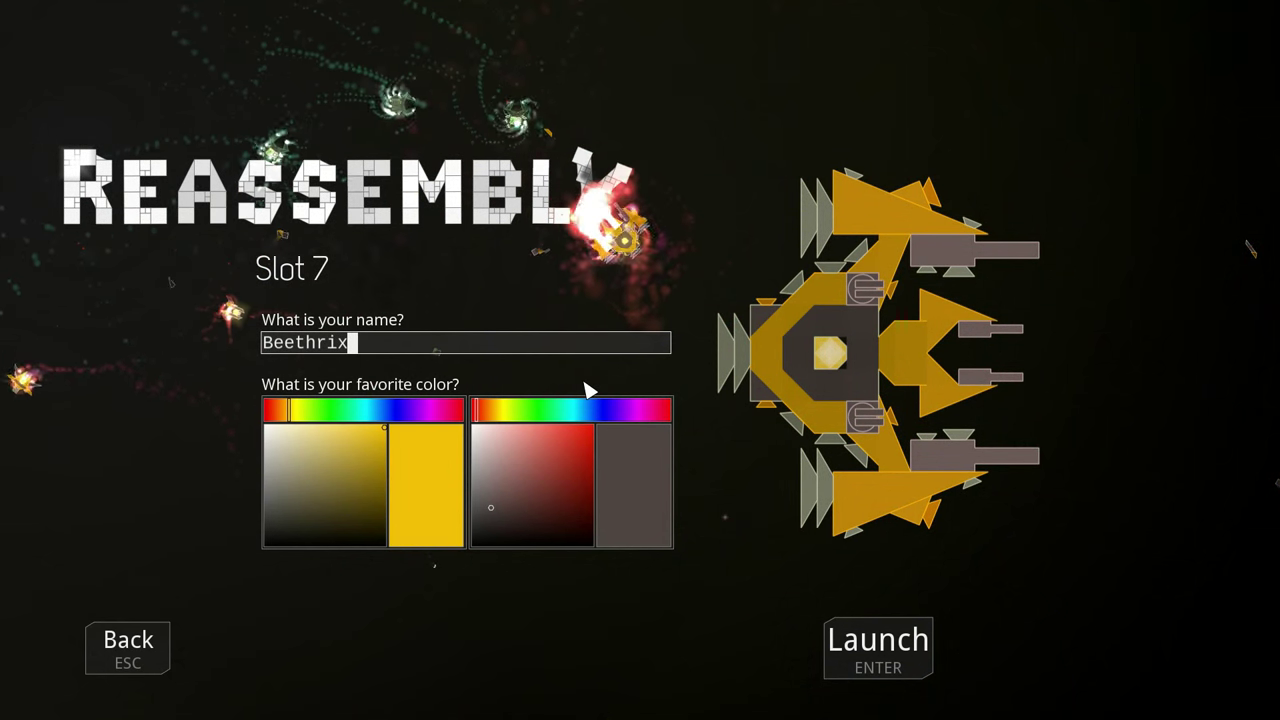
mouse_move(535, 461)
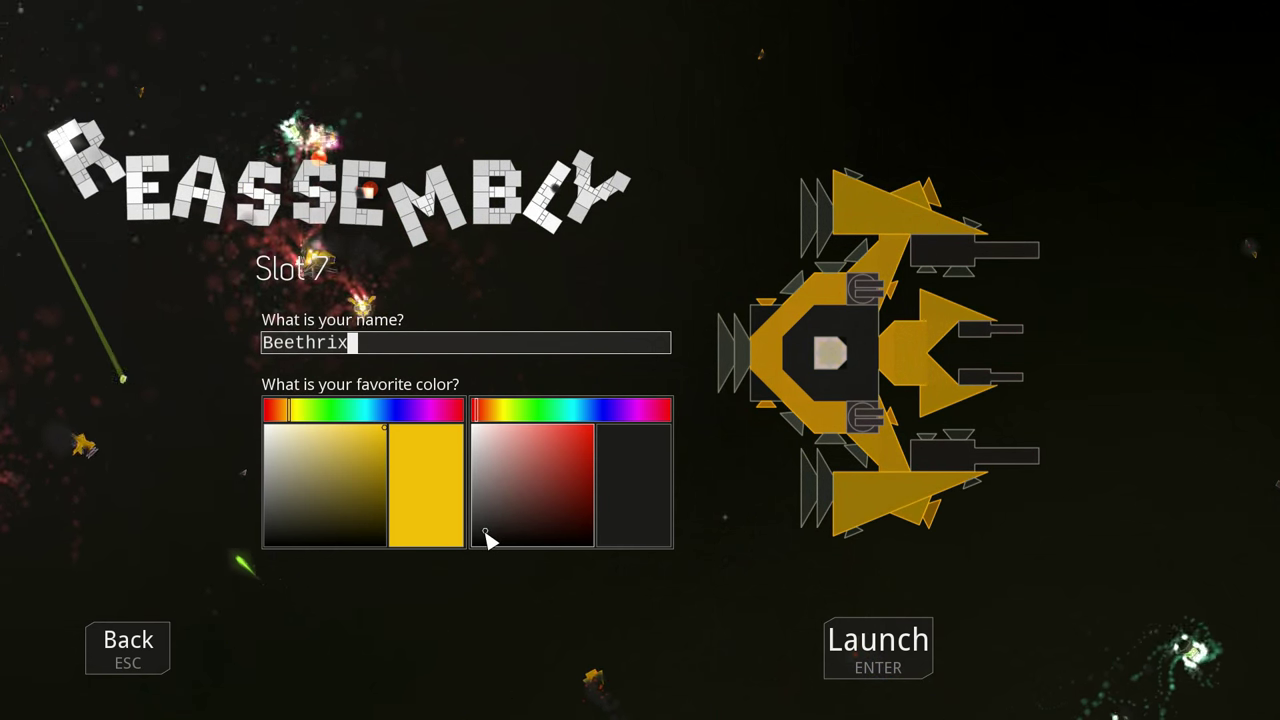
mouse_move(950, 320)
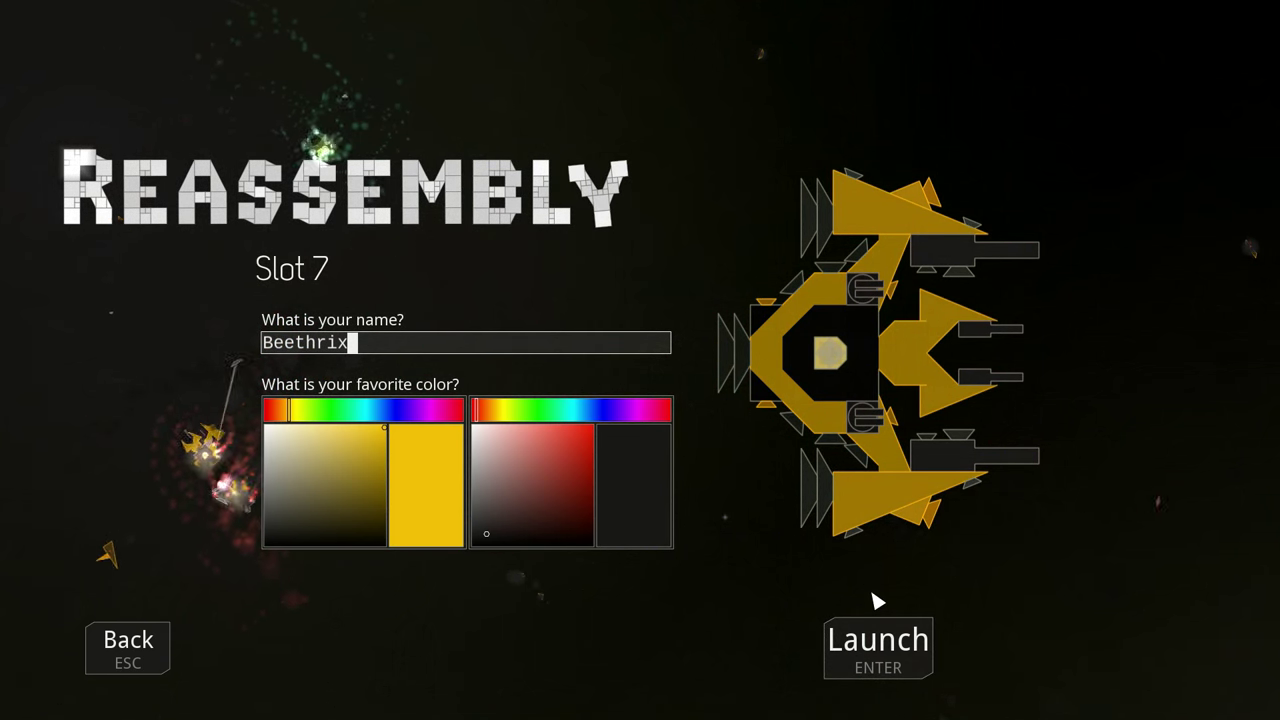
Launch the Bee-faction game in slot 7
left_click(877, 645)
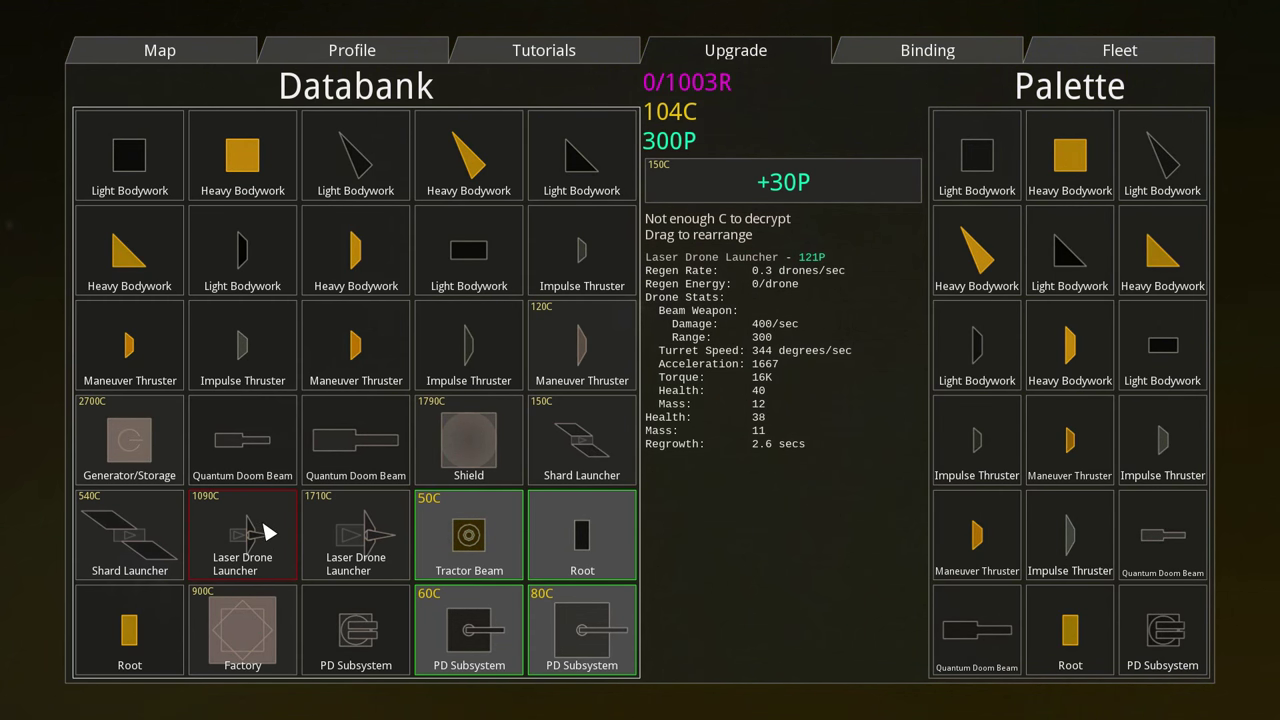
mouse_move(468, 630)
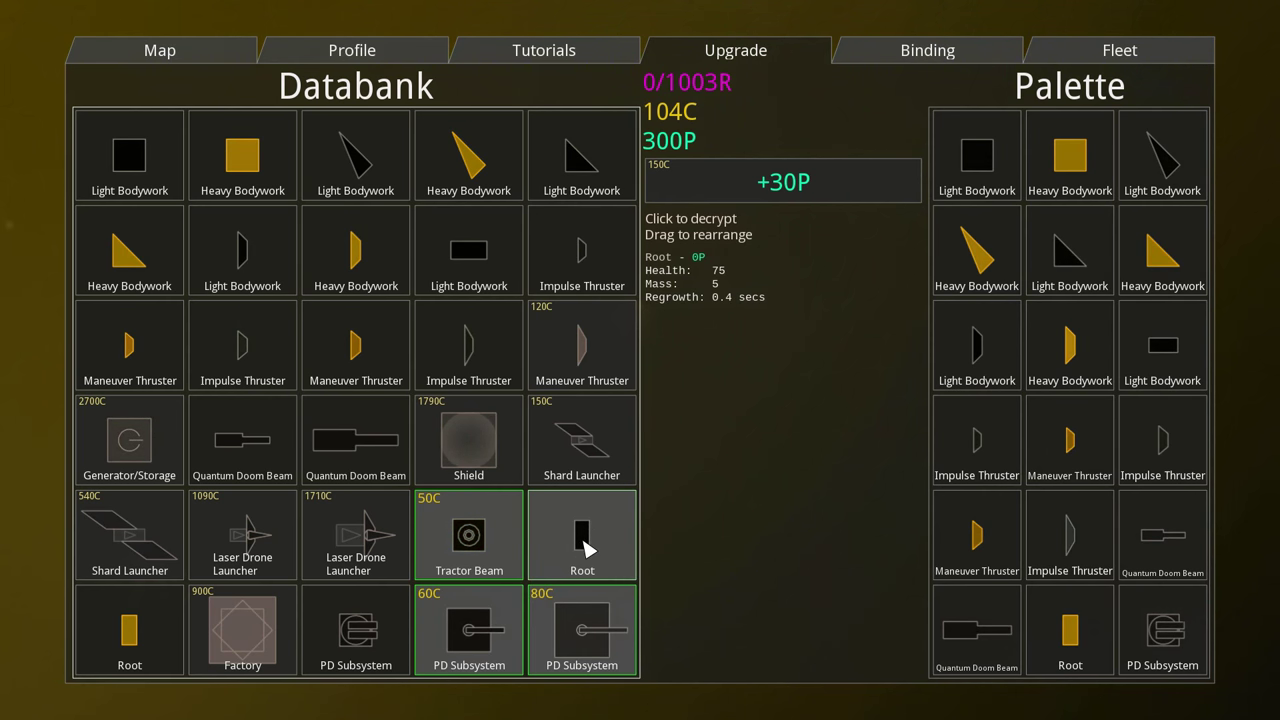
Add a second Root block from the databank to the palette and inspect its stats
left_click(581, 535)
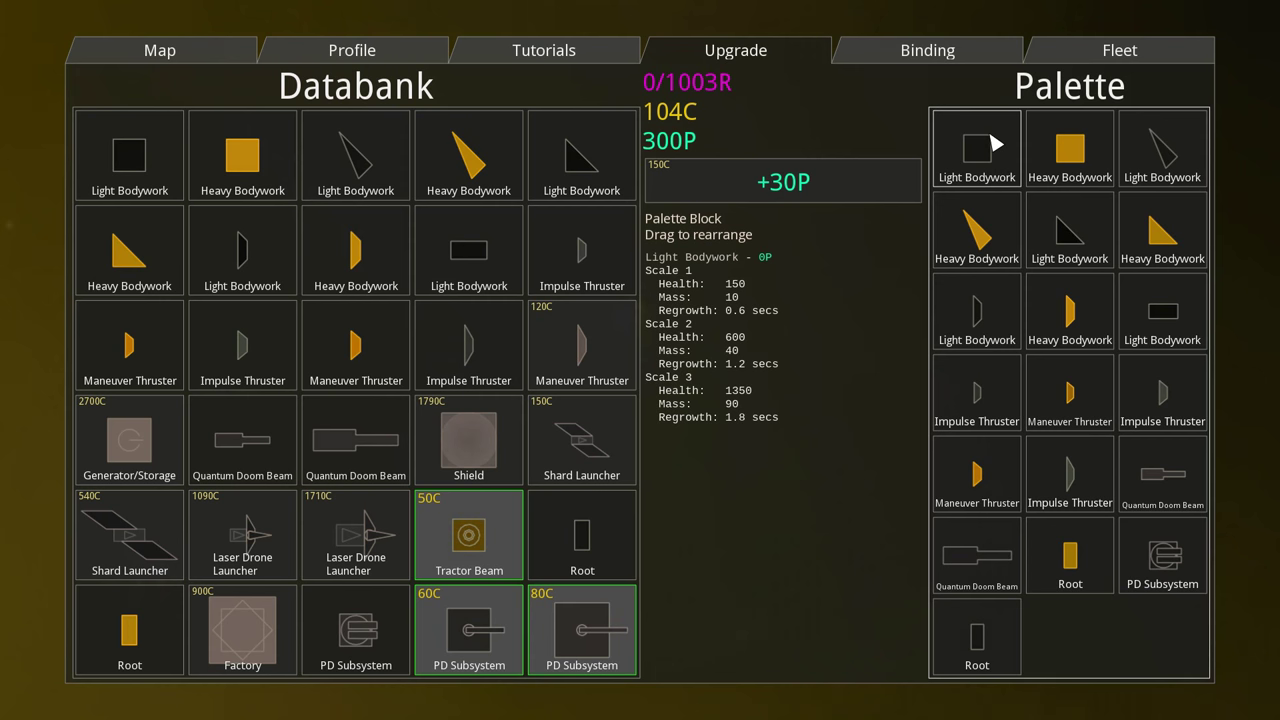
left_click(1069, 149)
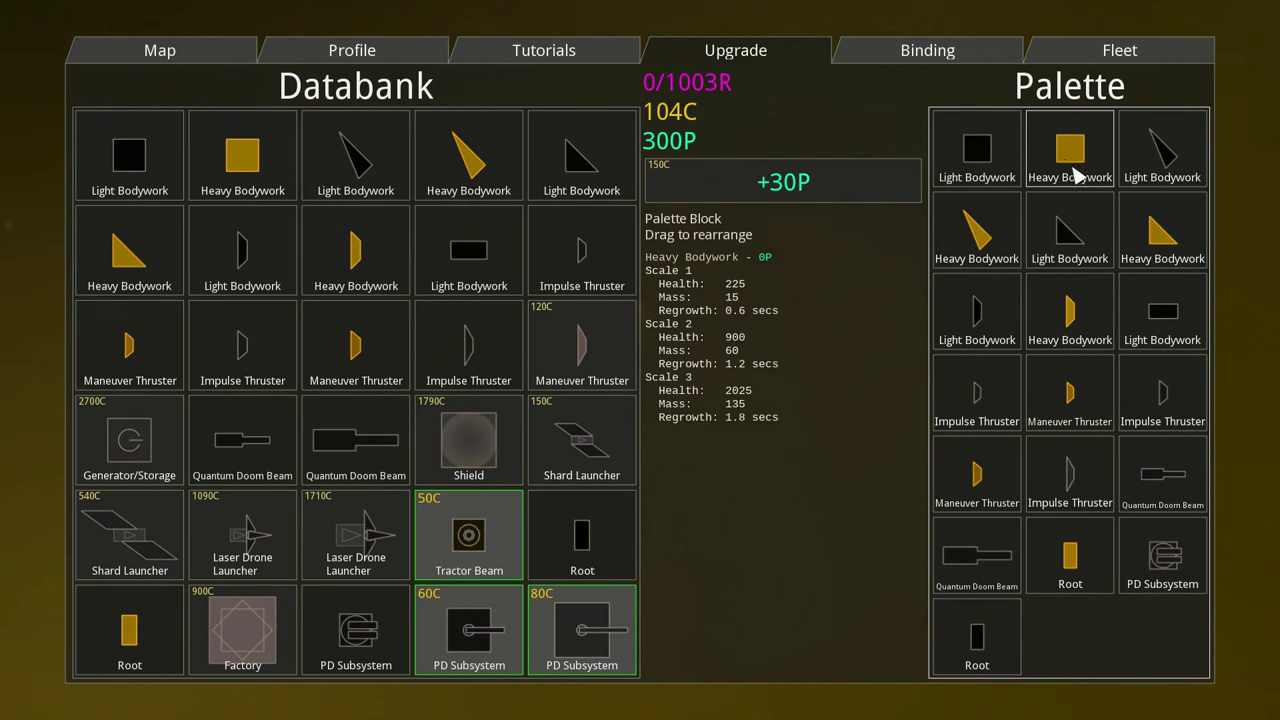
mouse_move(1045, 150)
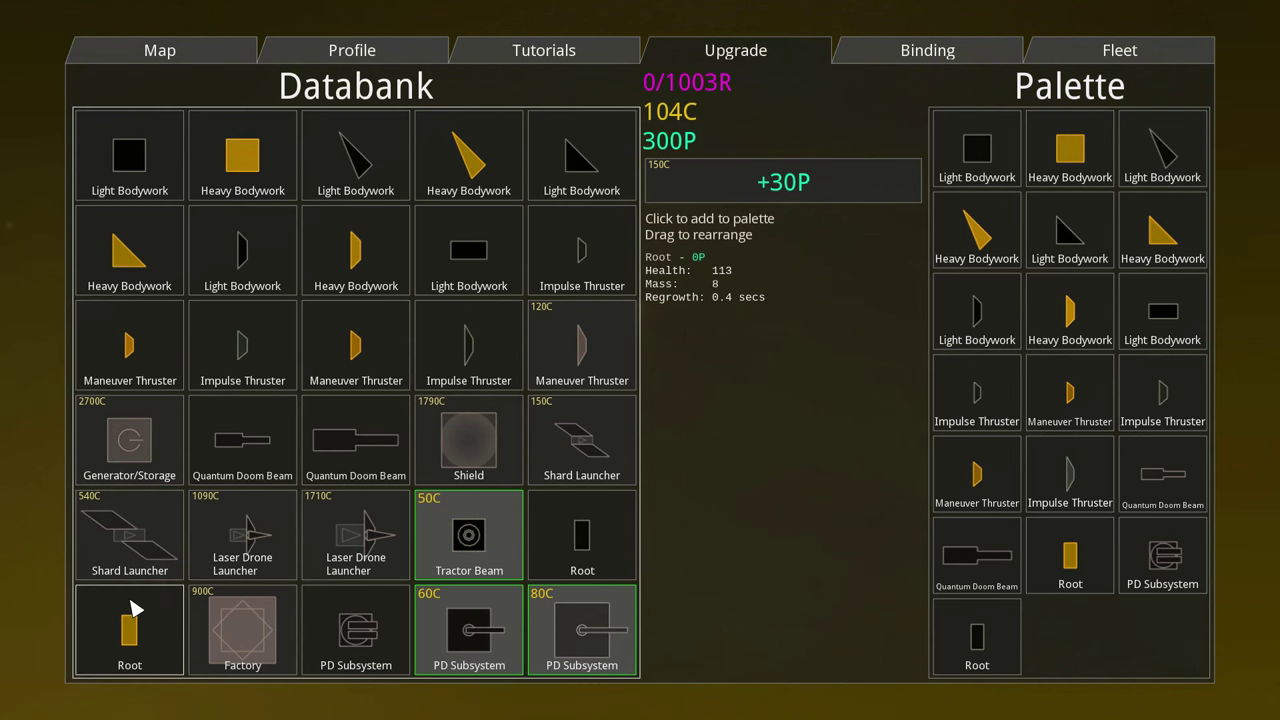
left_click(976, 555)
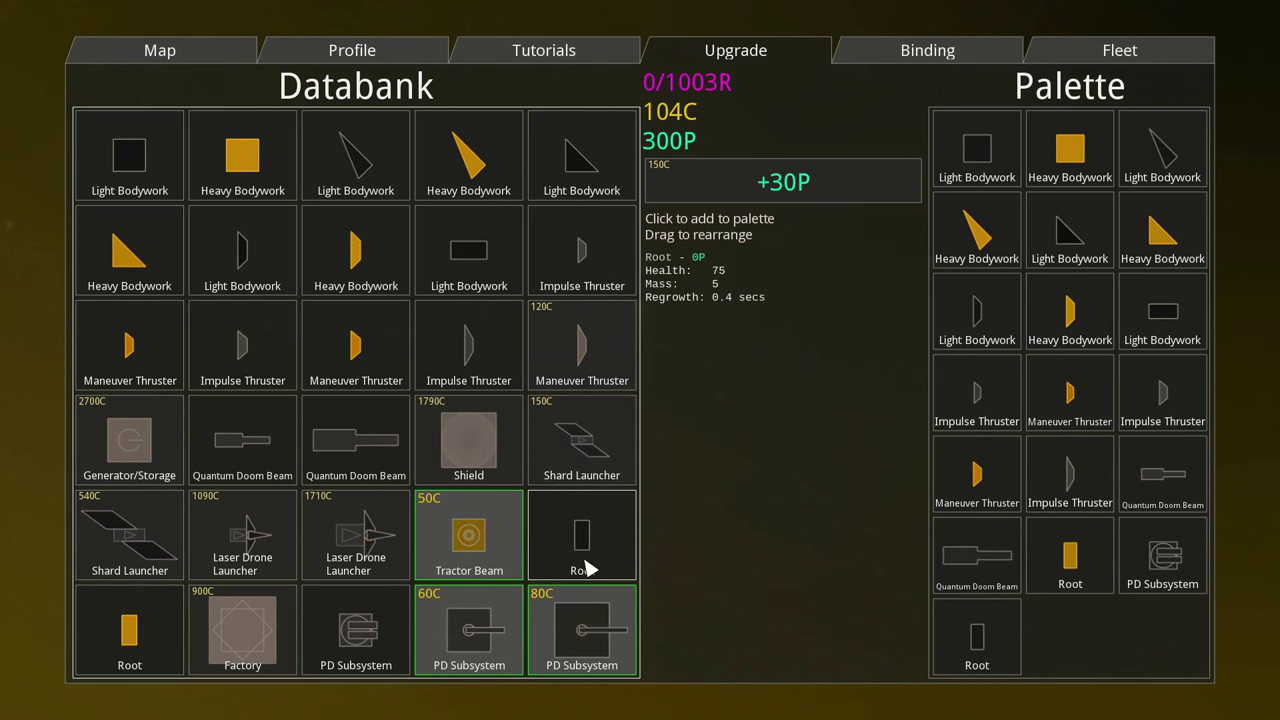
left_click(582, 535)
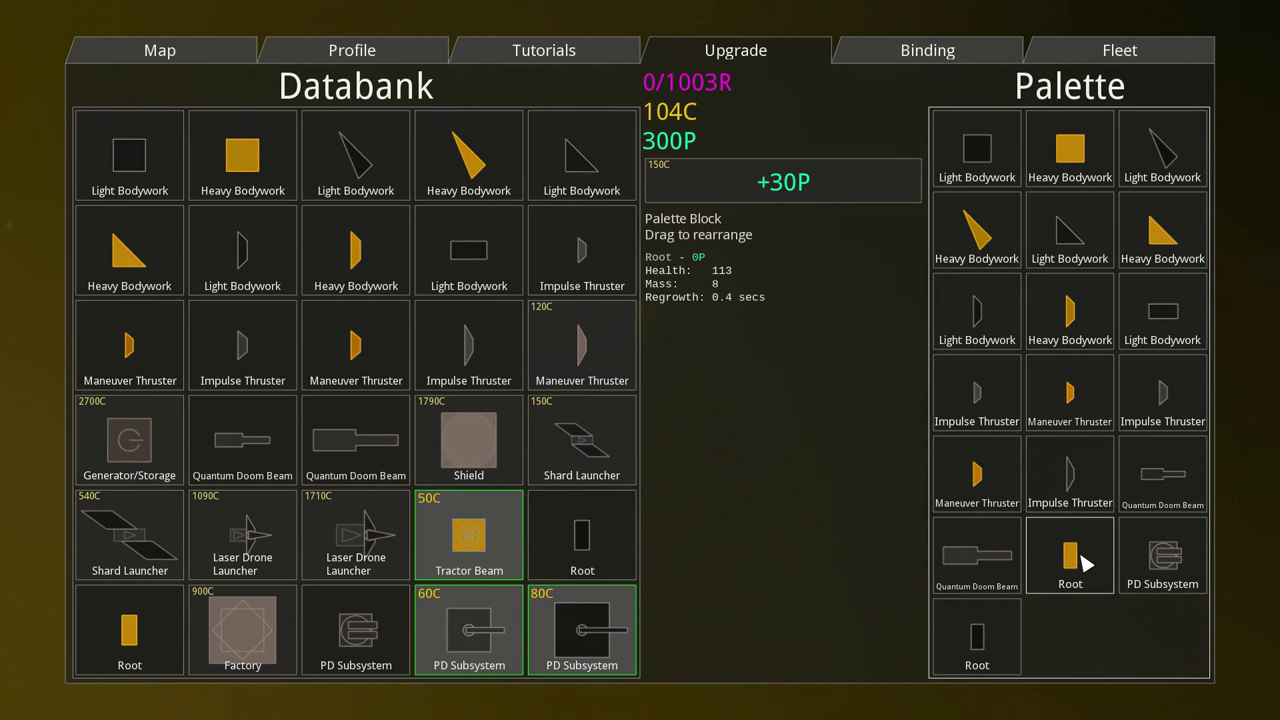
mouse_move(1050, 565)
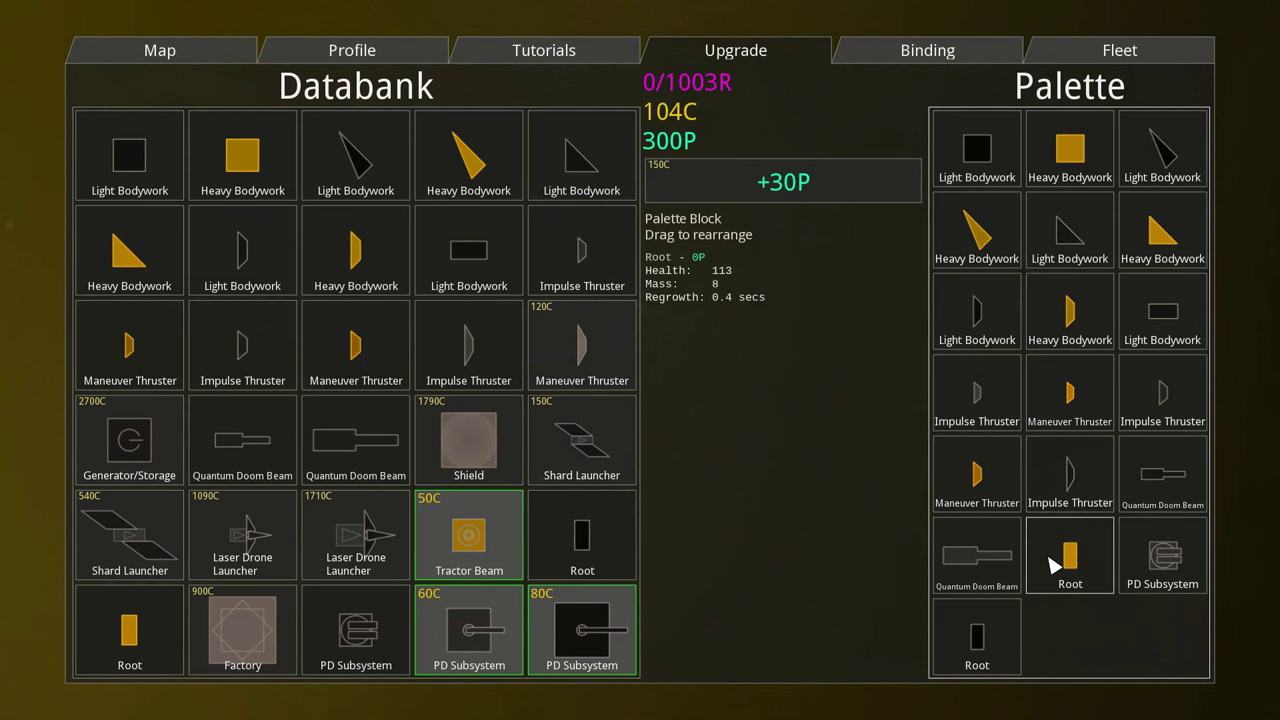
mouse_move(1162, 475)
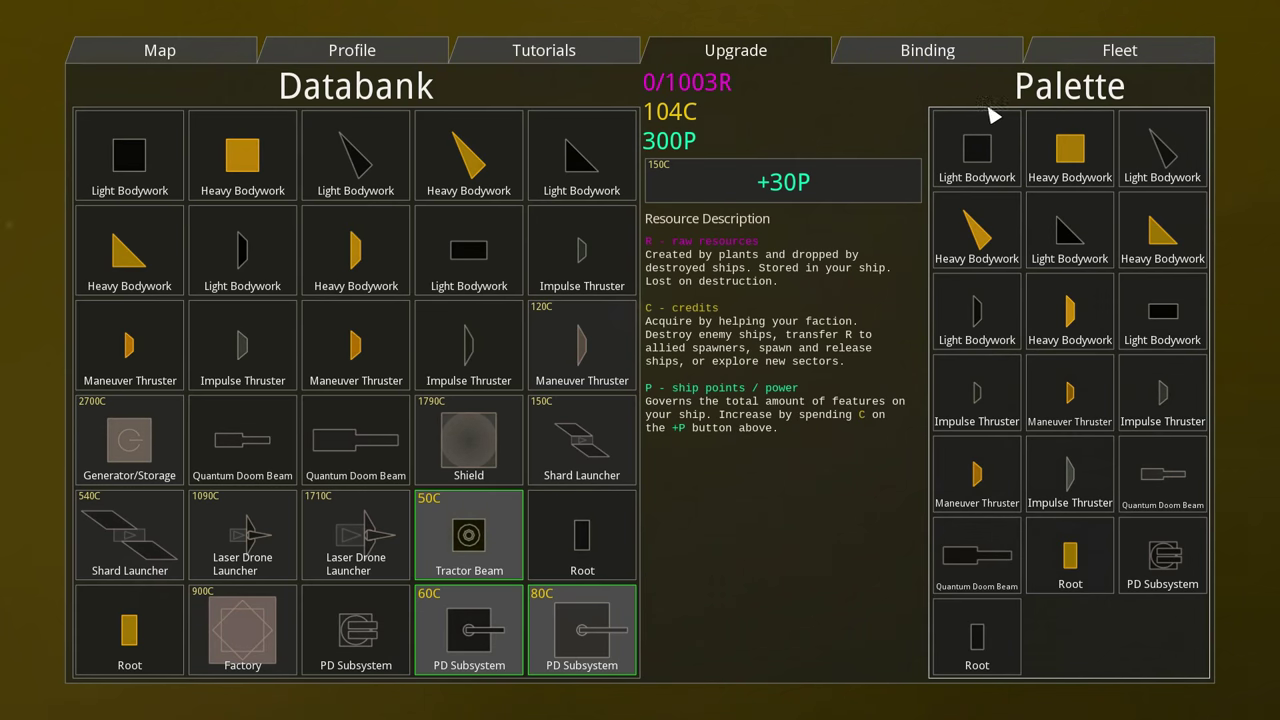
Review the stored fleet designs, then return to the Upgrade databank and palette
left_click(1119, 50)
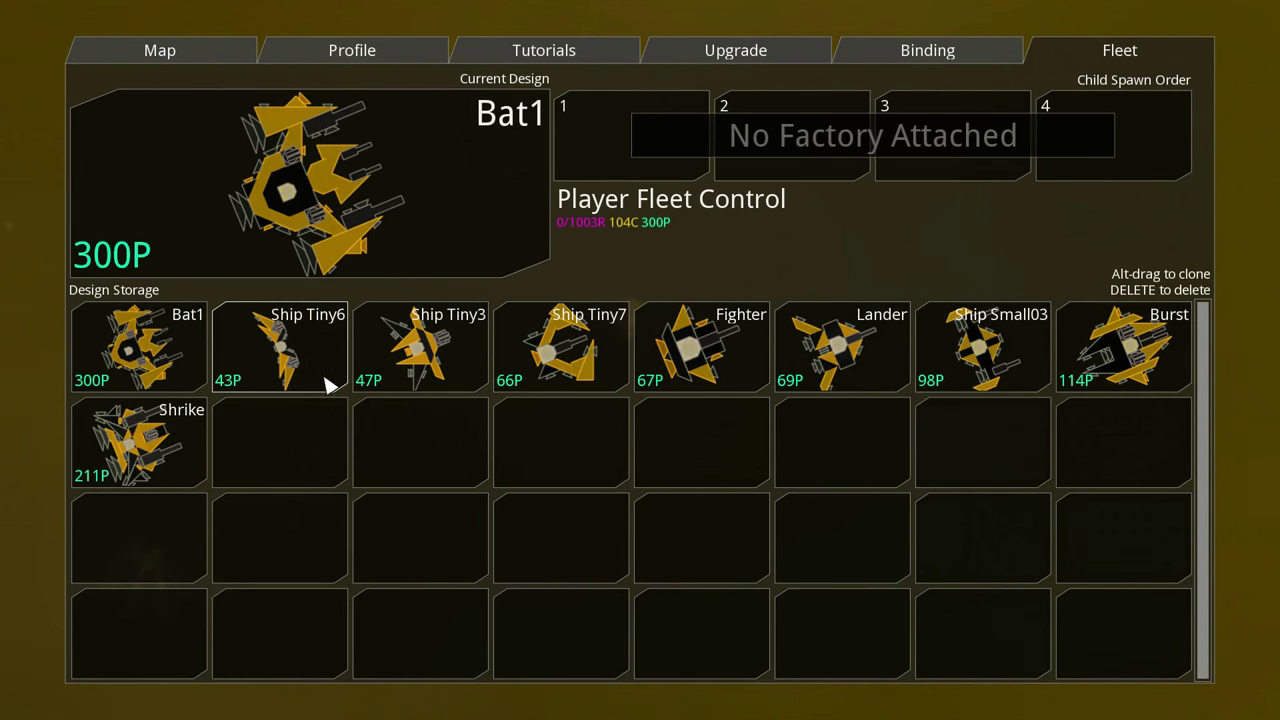
mouse_move(188, 453)
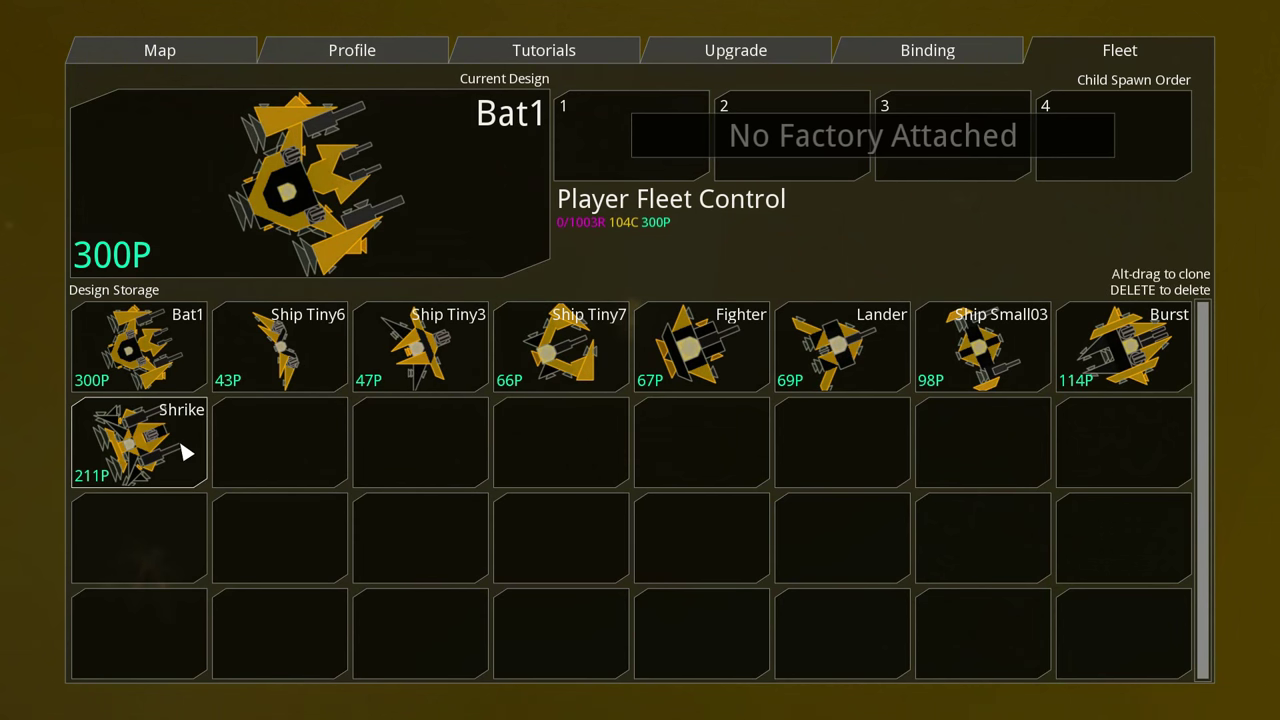
mouse_move(1120, 355)
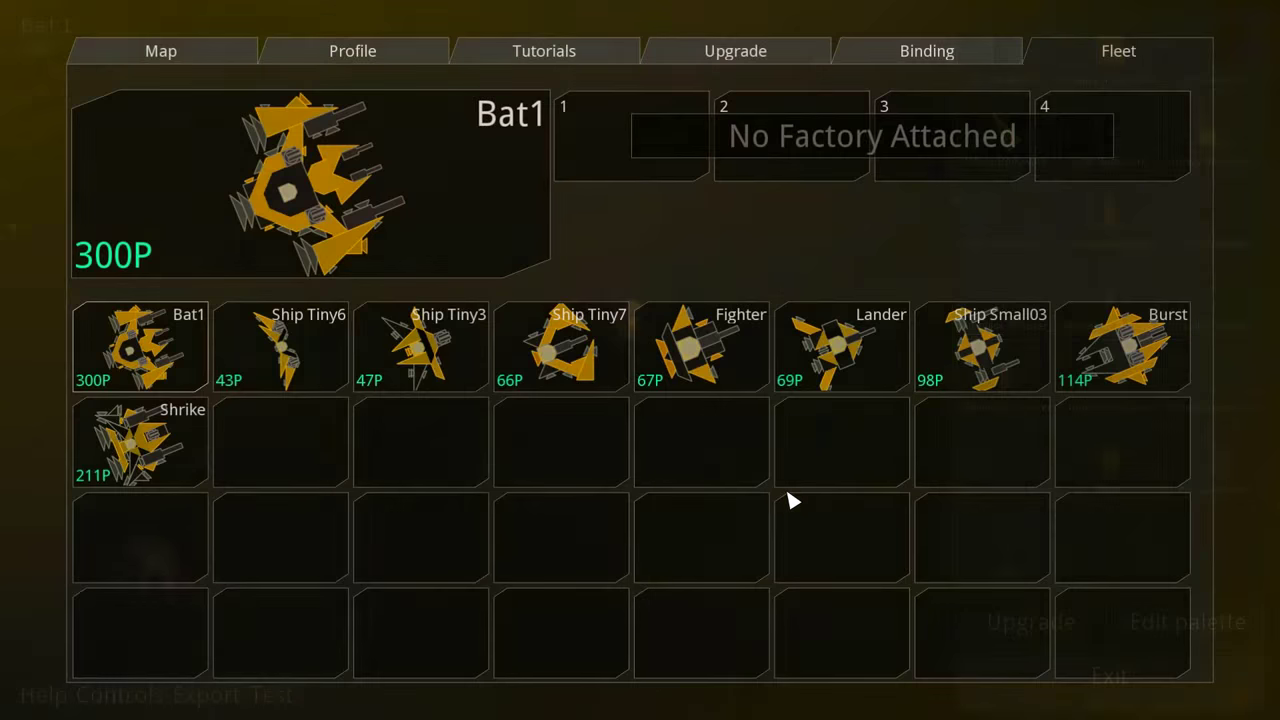
left_click(735, 50)
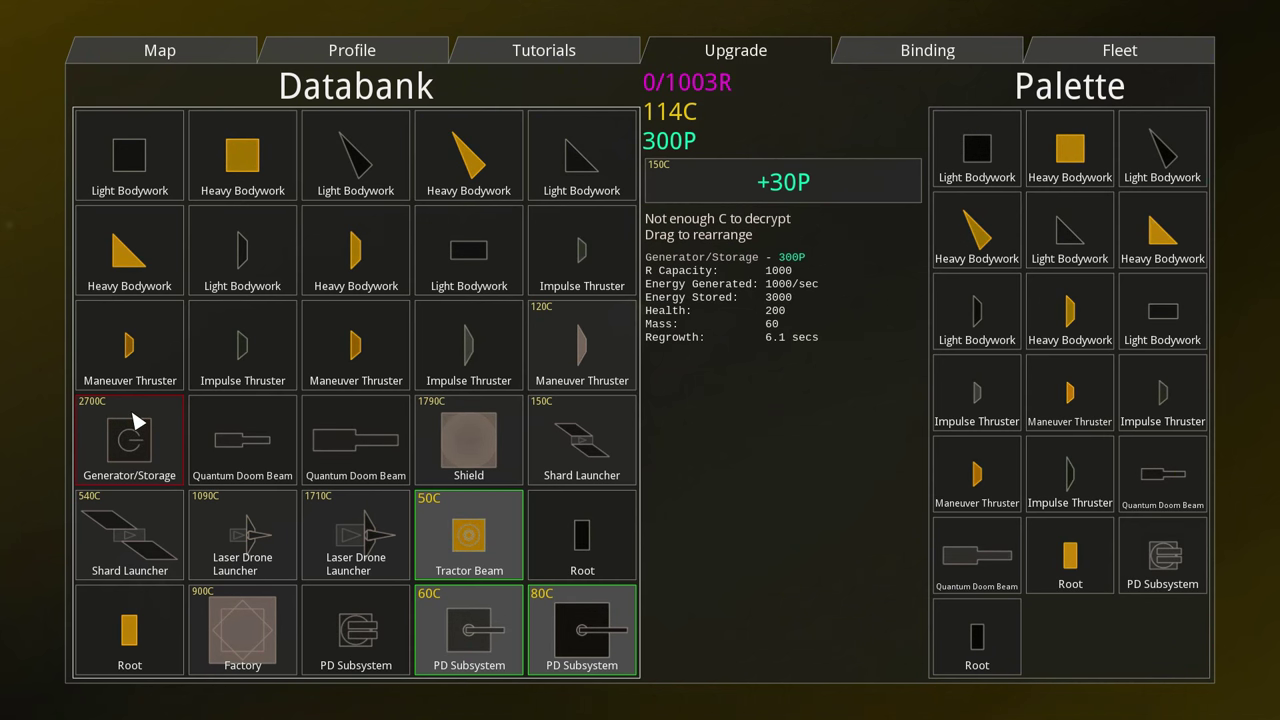
Close the Upgrade screen, briefly enter the world, and return to the Bat1 editor
left_click(976, 150)
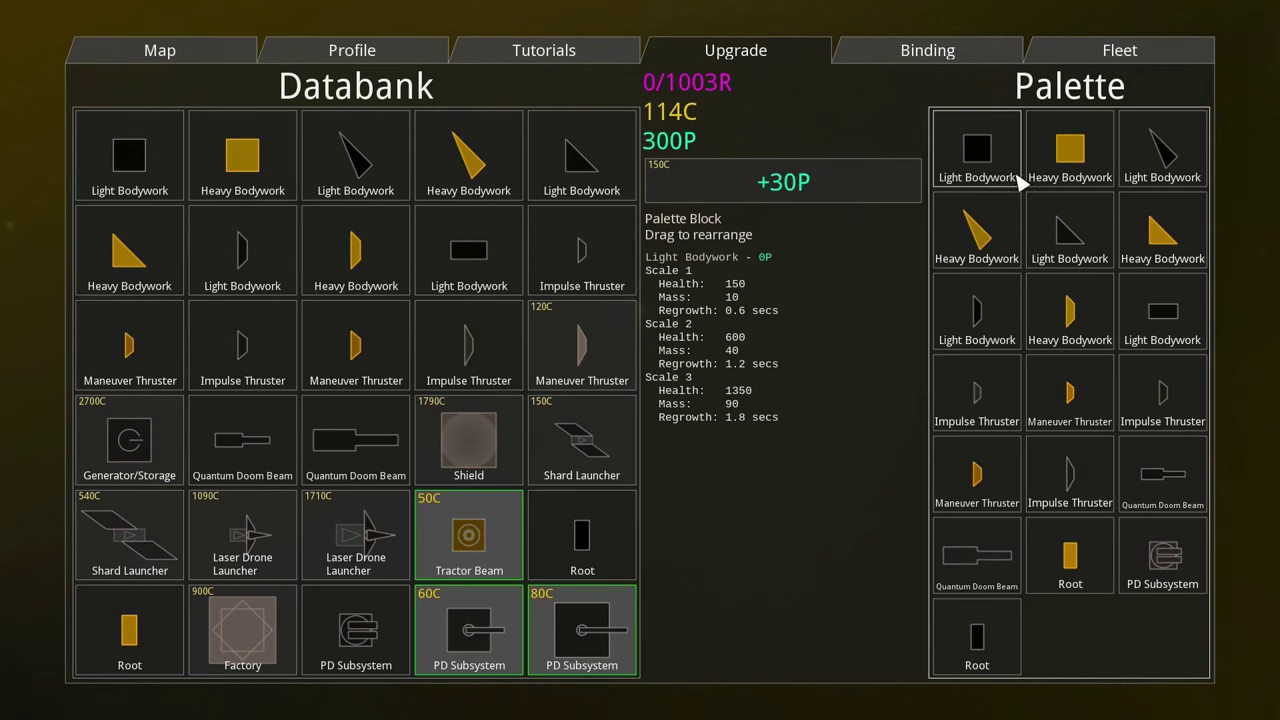
left_click(1119, 50)
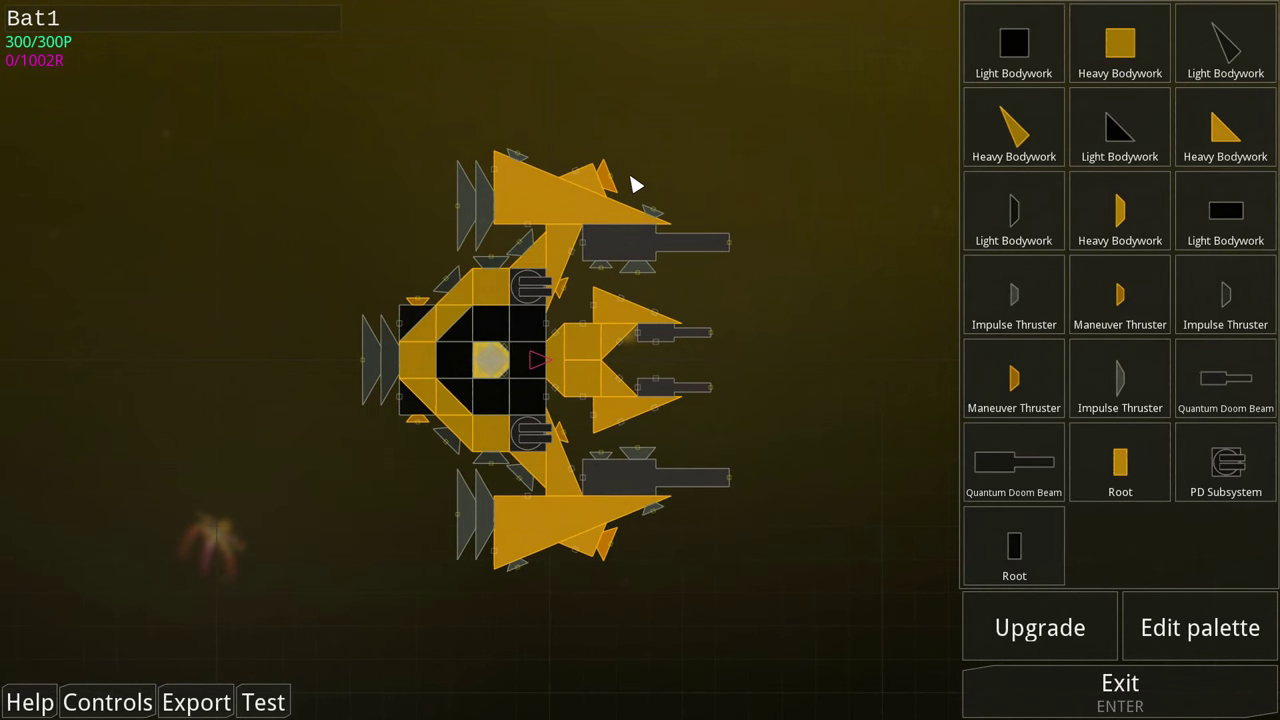
mouse_move(535, 400)
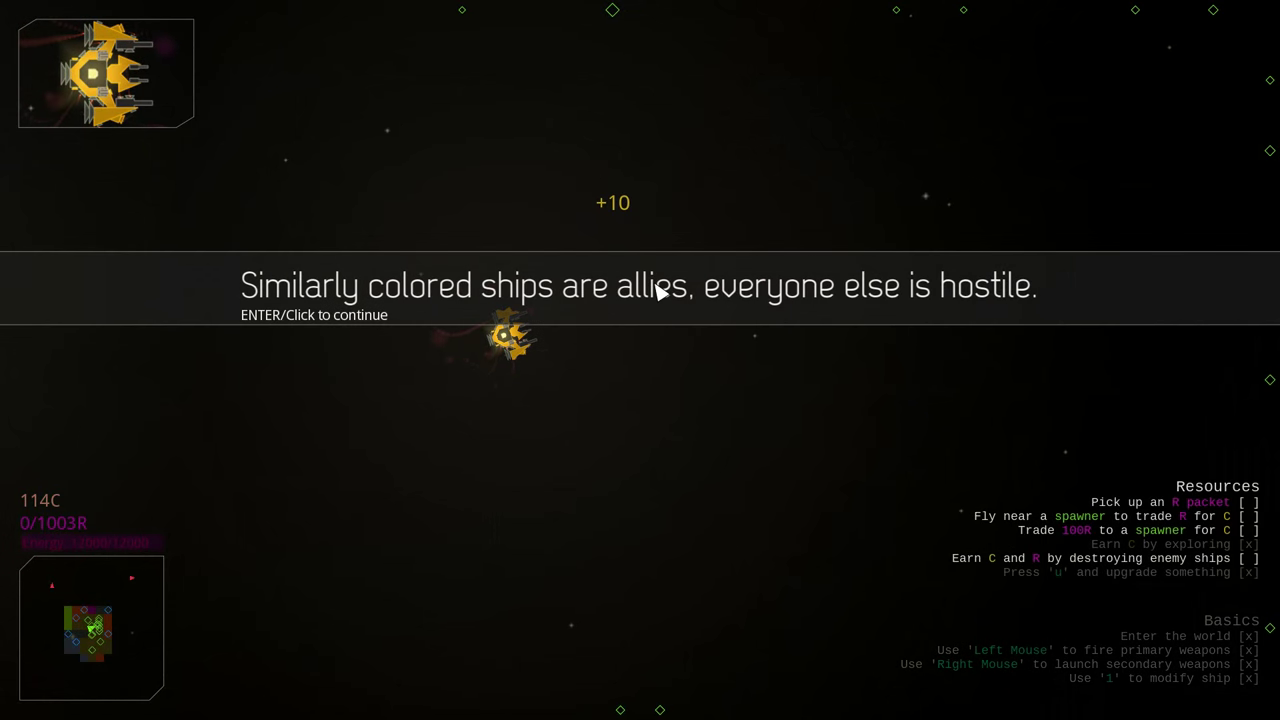
key("u")
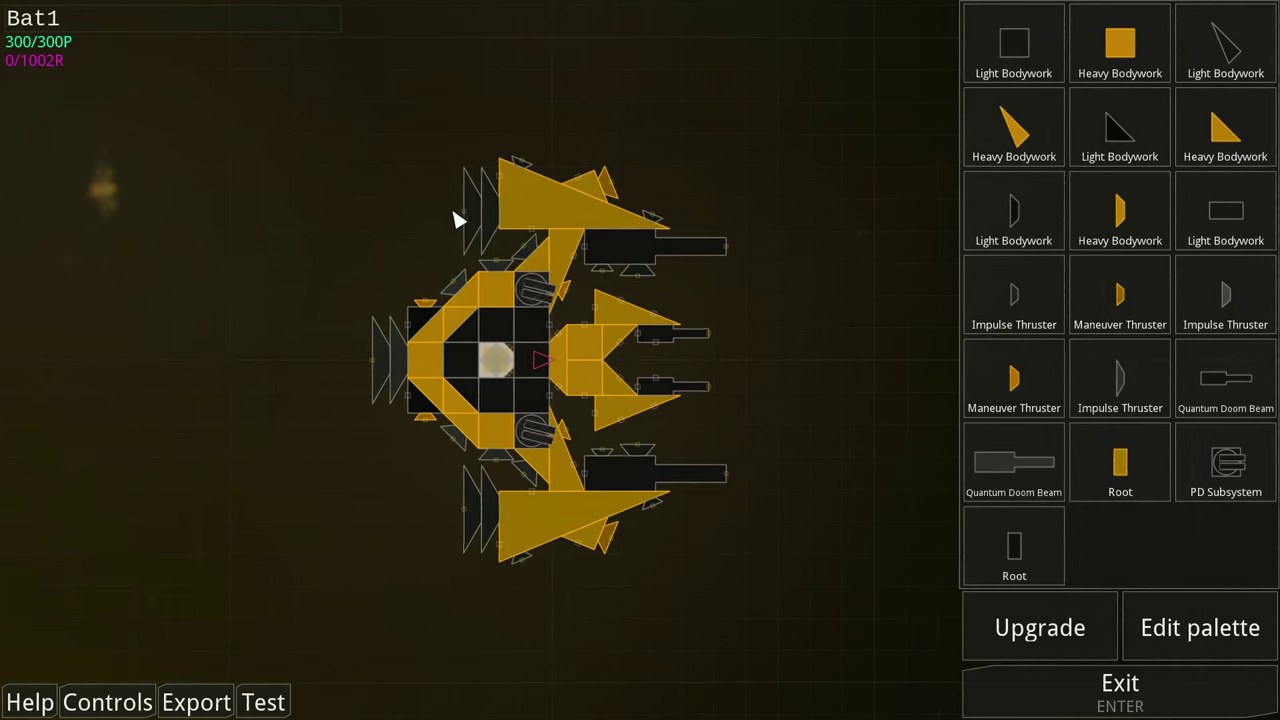
mouse_move(500, 230)
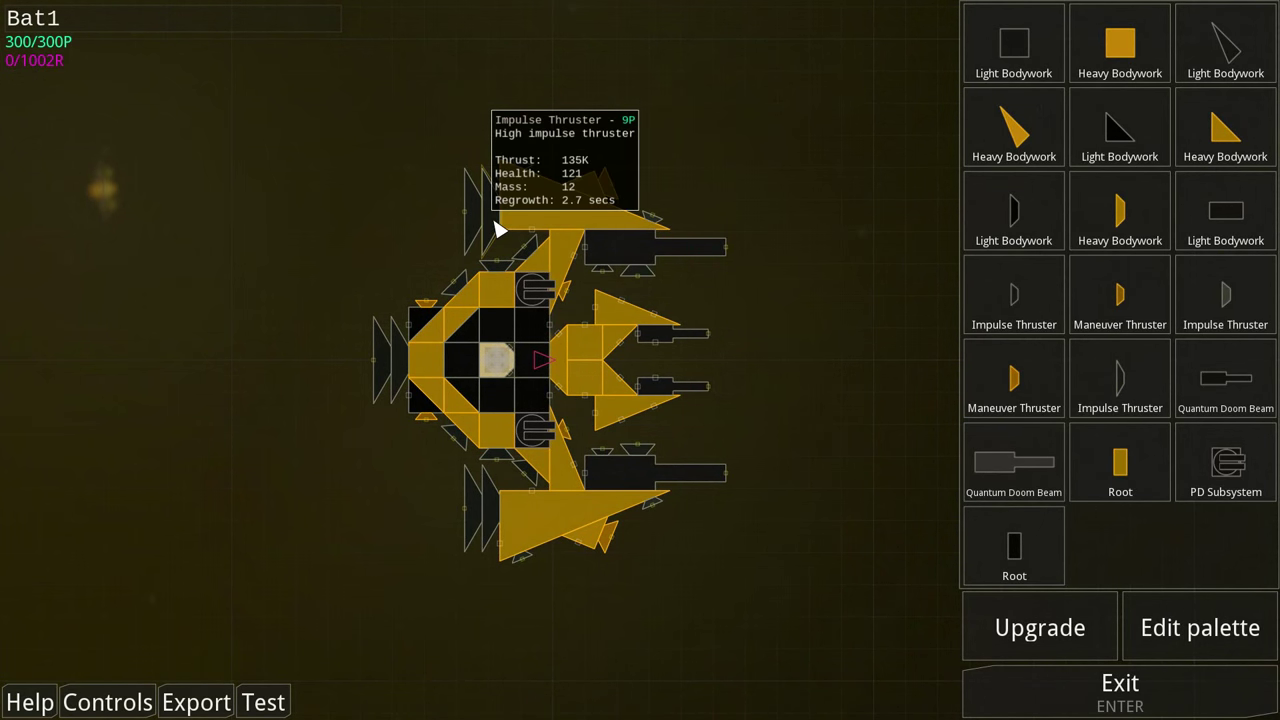
mouse_move(950, 370)
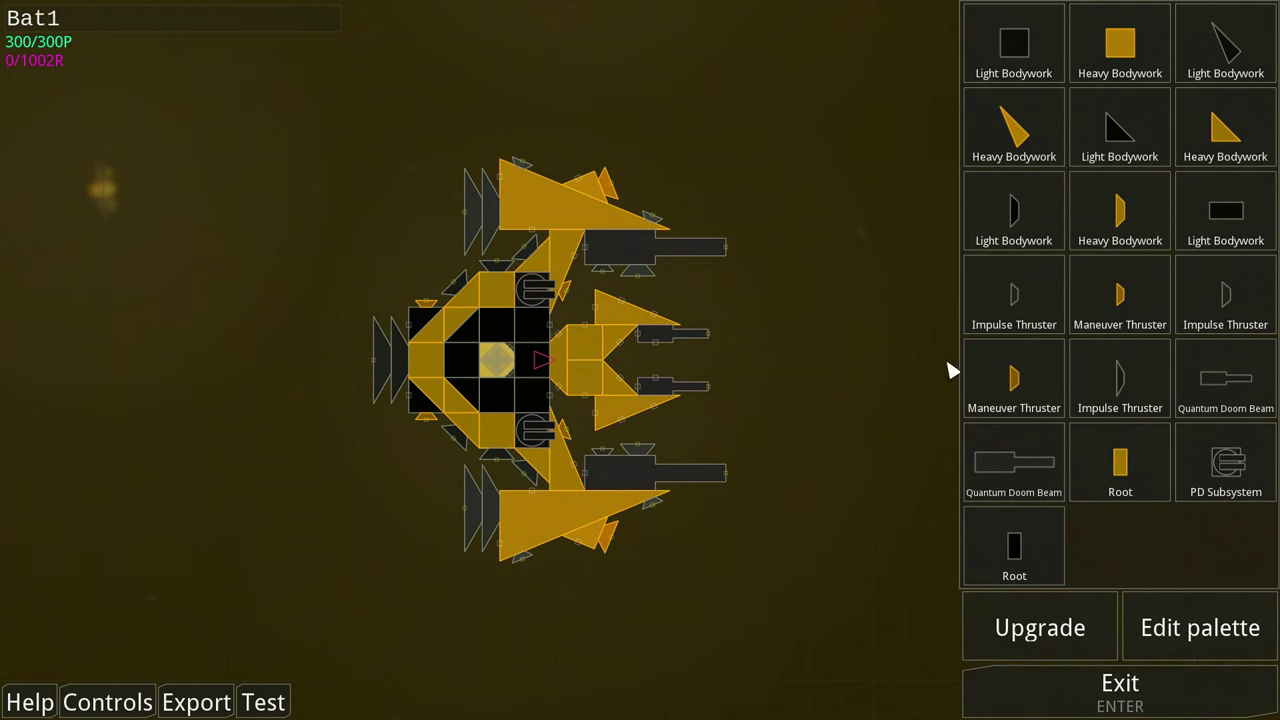
mouse_move(1120, 295)
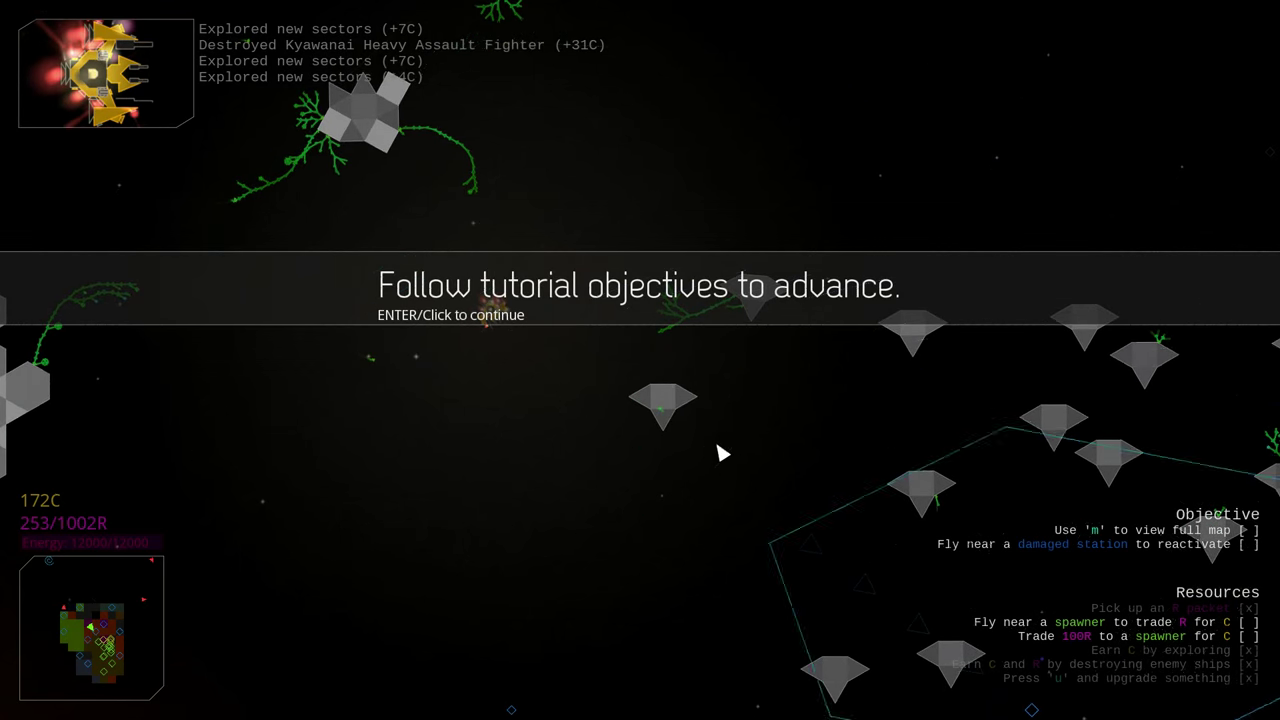
Dismiss the allies tutorial banner and keep fighting the hostile ships
left_click(723, 454)
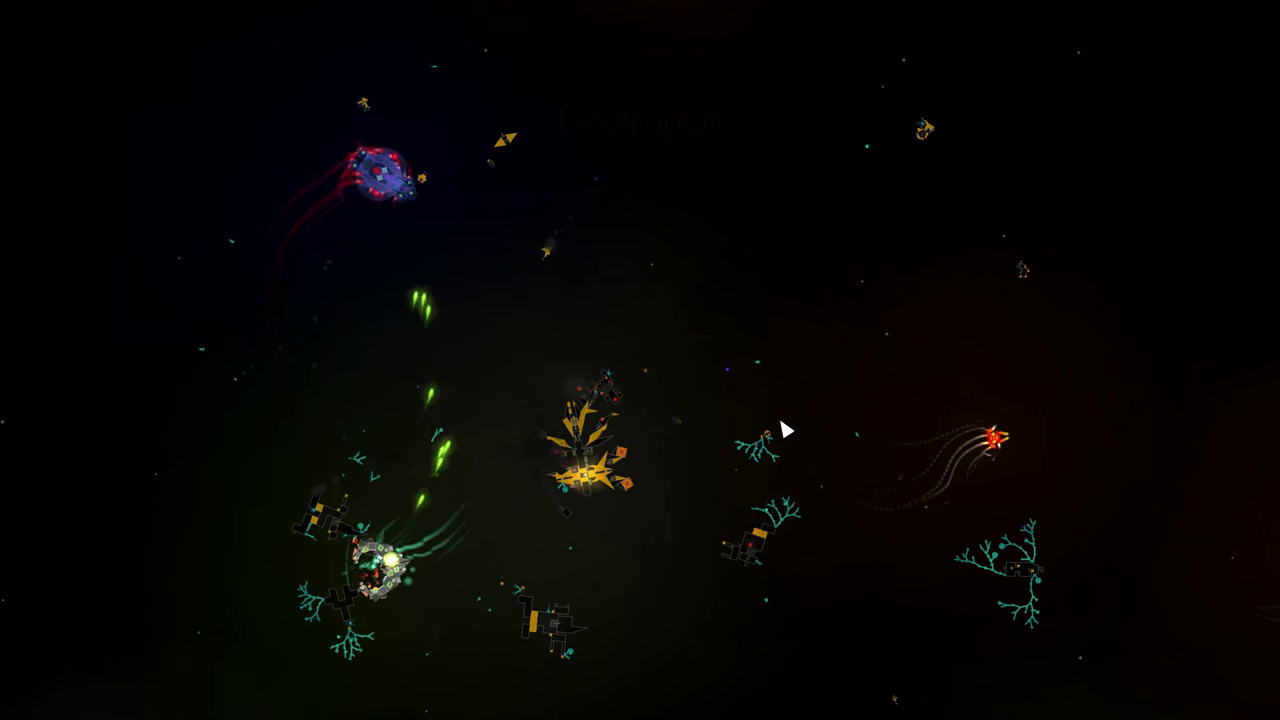
key("m")
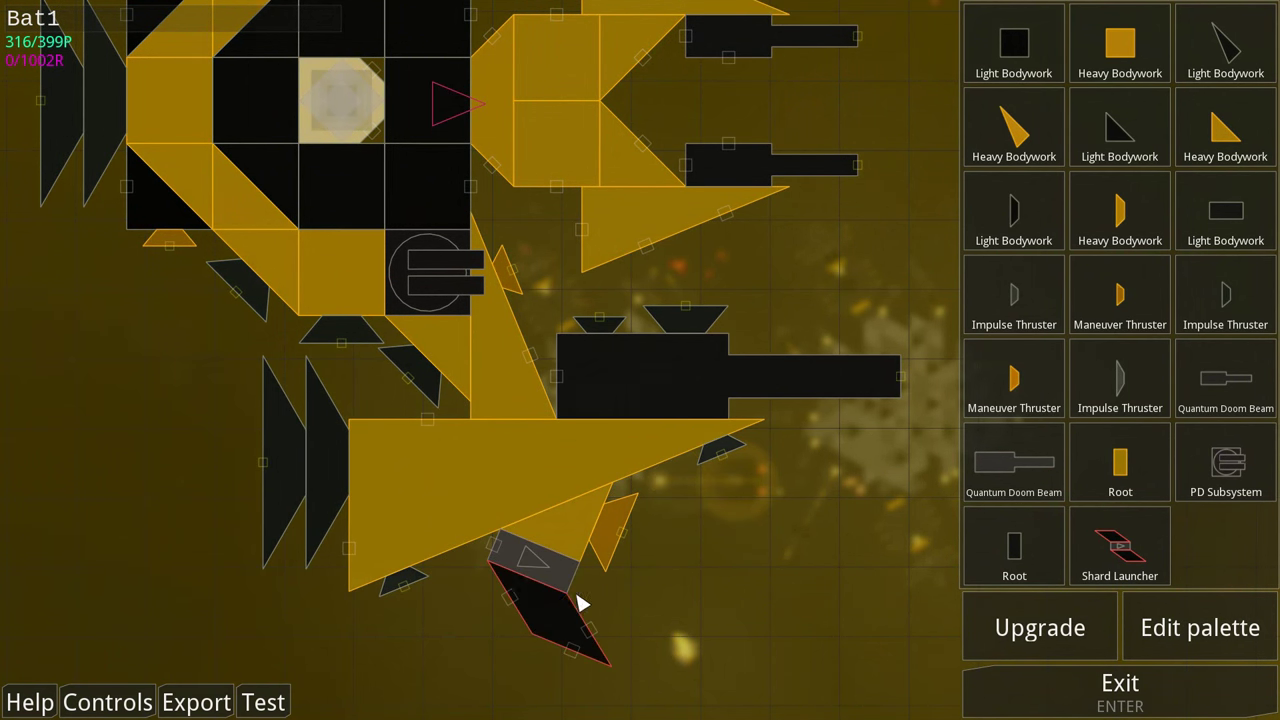
Attach a Shard Launcher to Bat1's lower wing triangle
left_click(550, 580)
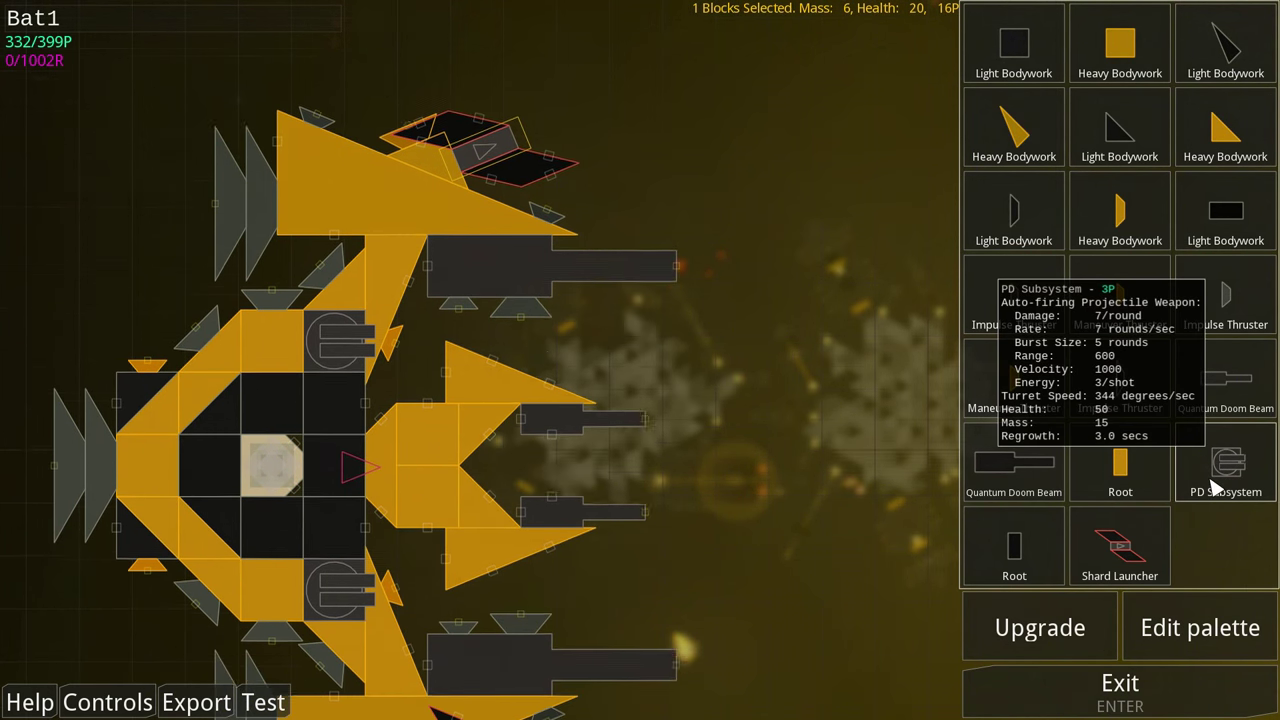
mouse_move(1120, 545)
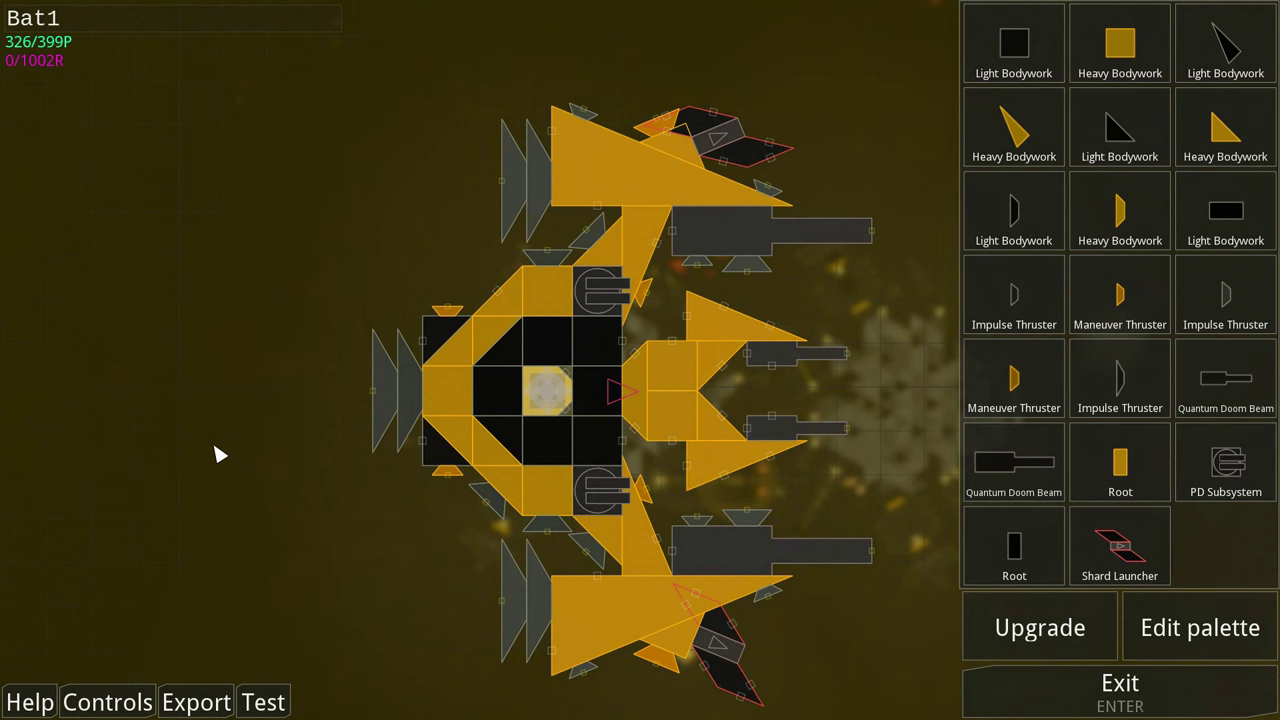
mouse_move(1130, 290)
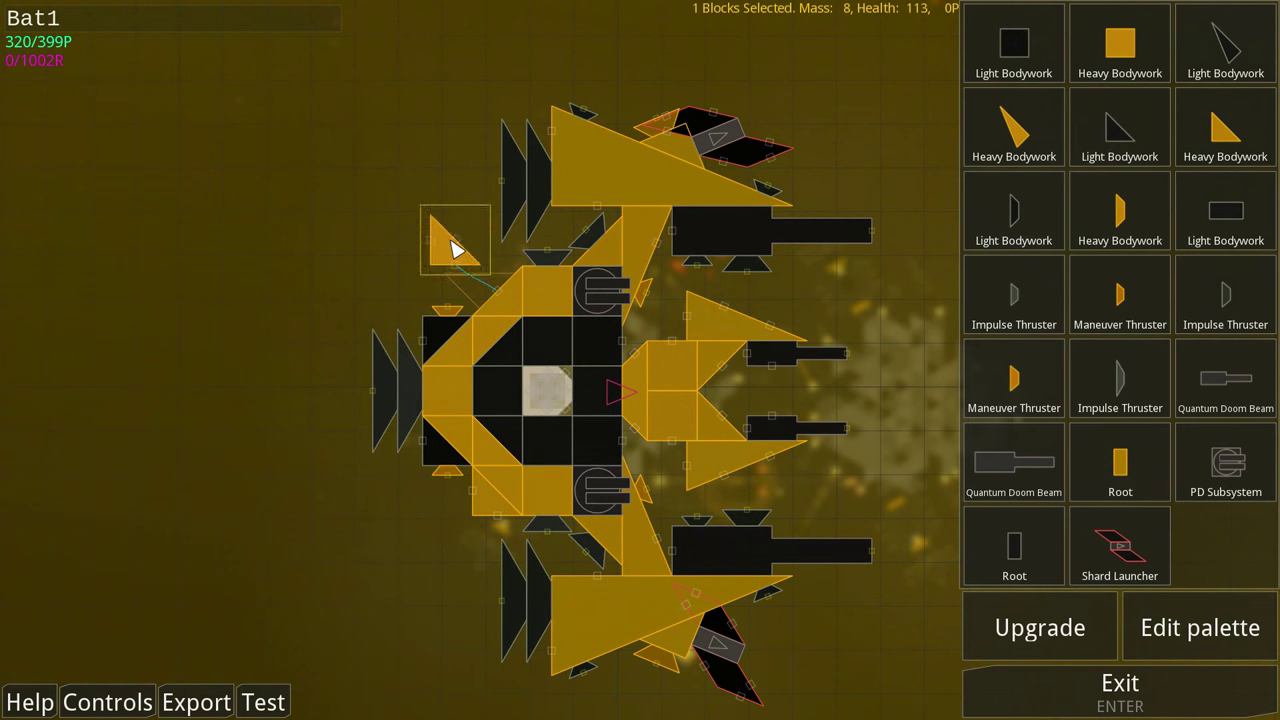
mouse_move(1200, 128)
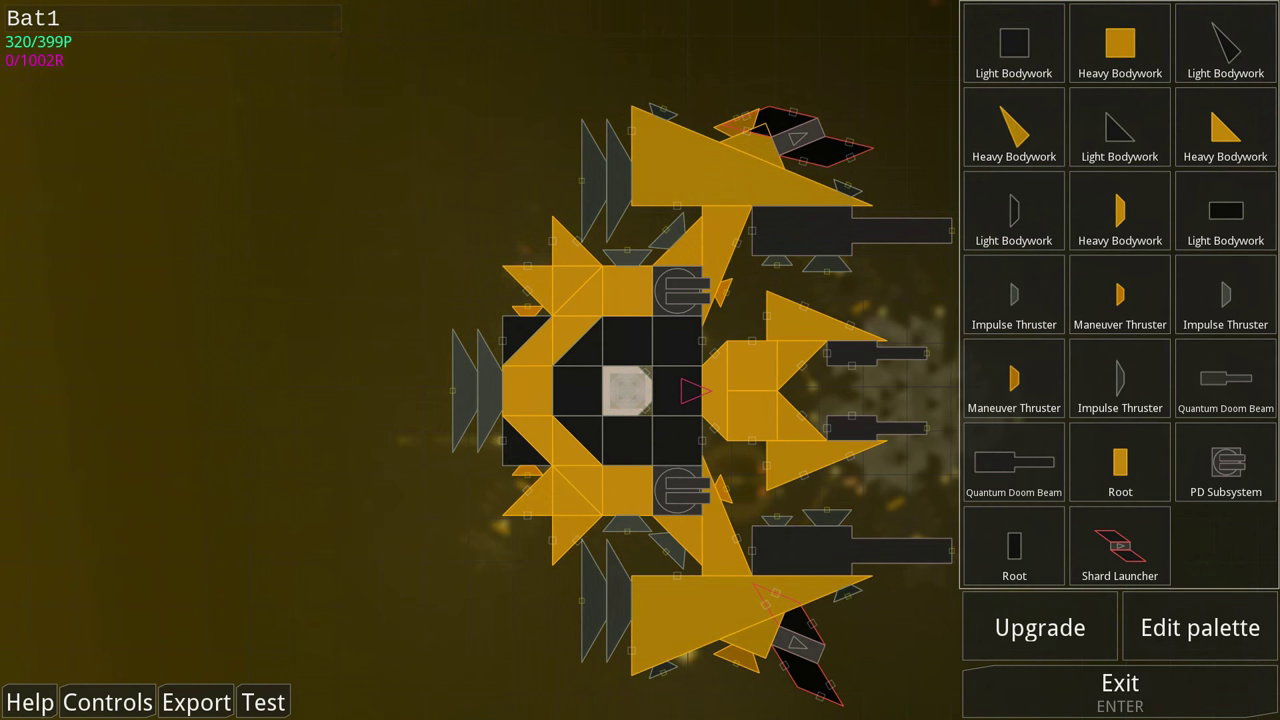
left_click(513, 228)
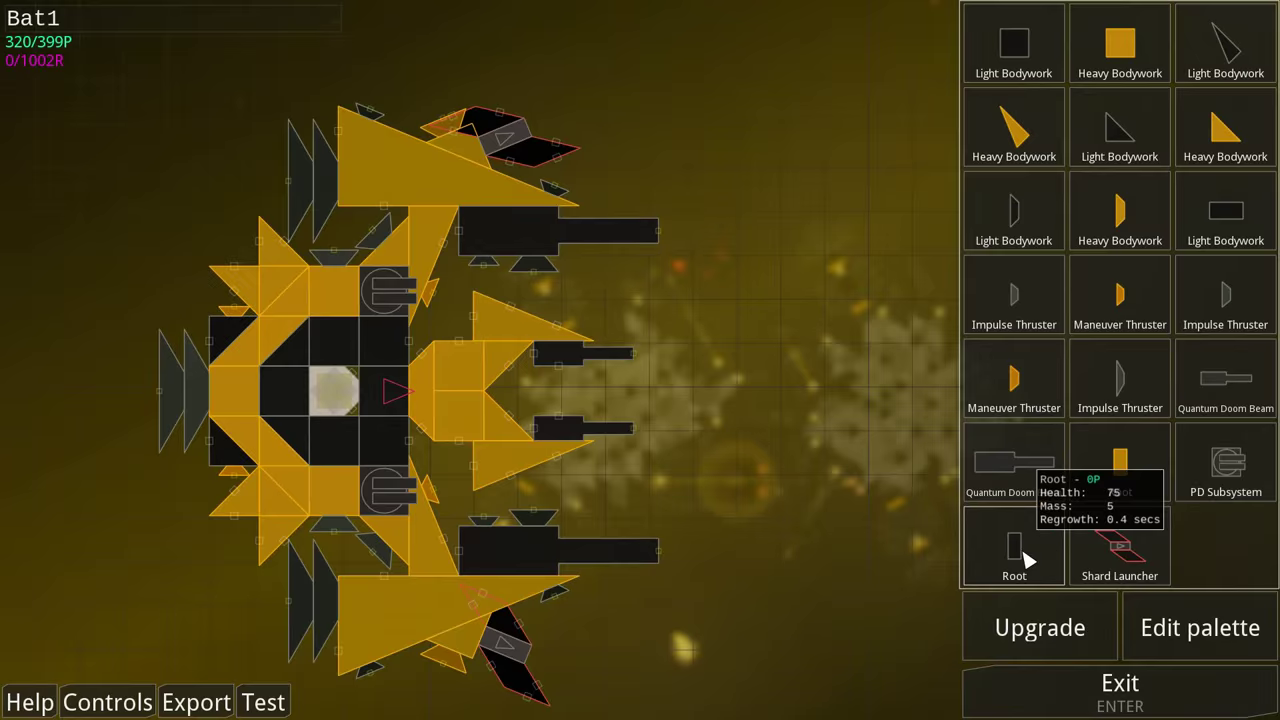
left_click(595, 310)
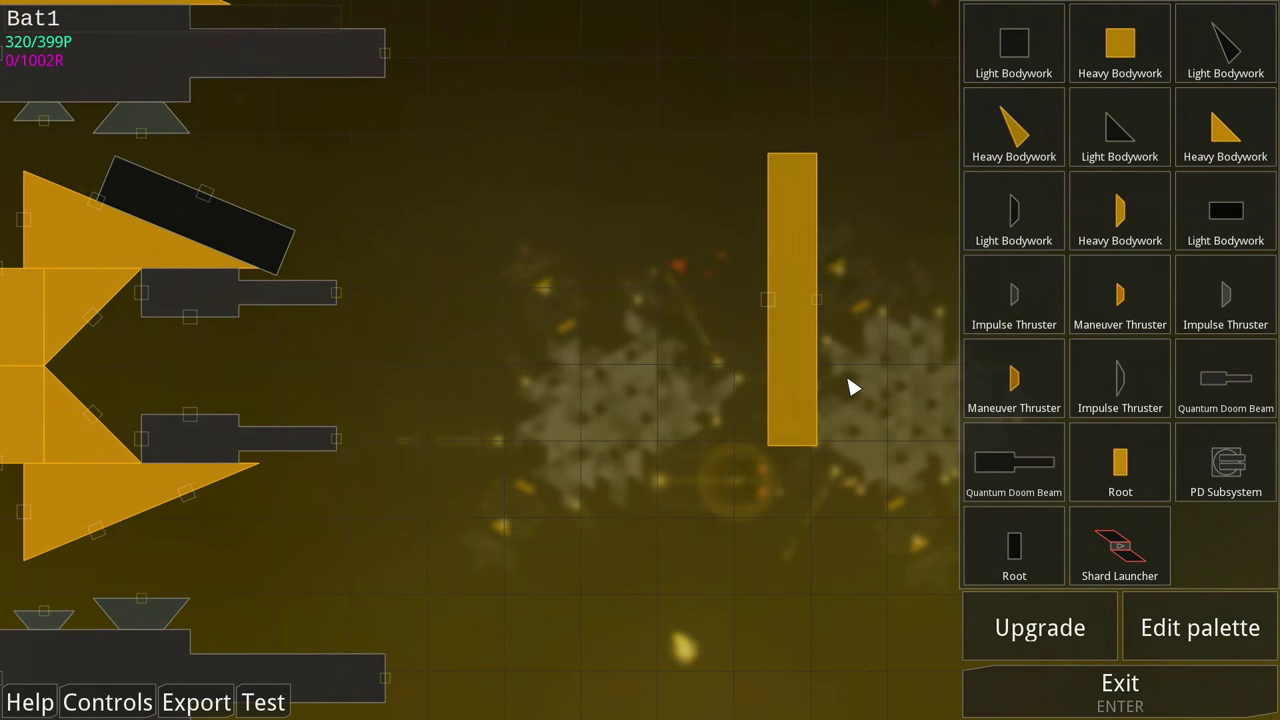
left_click(200, 220)
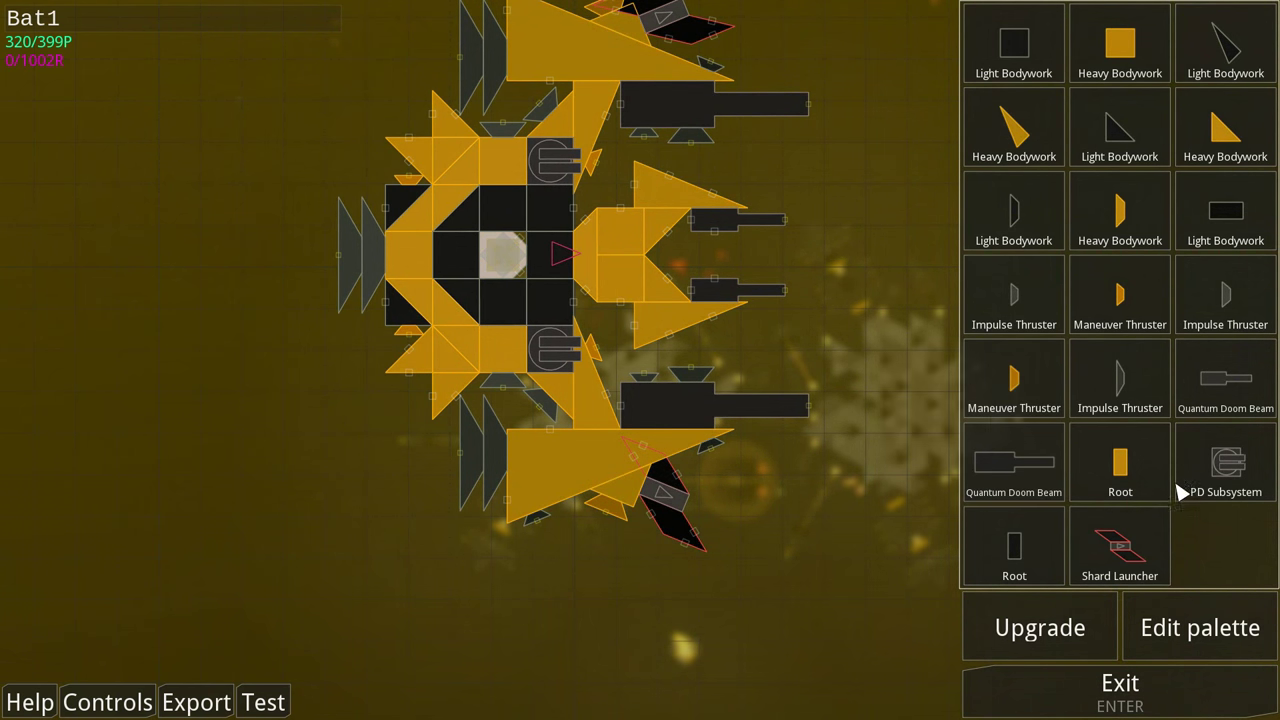
left_click(408, 410)
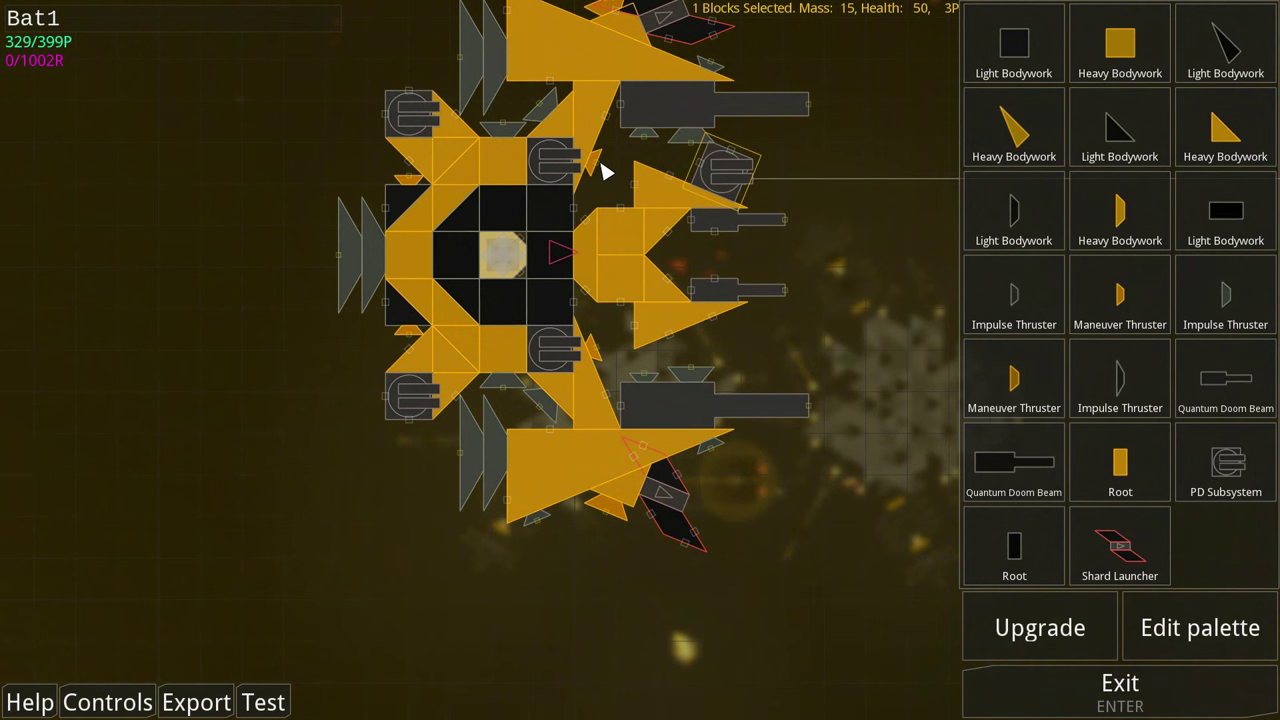
Attach a PD turret to the hull and rearrange the nose blocks, reaching 399/399P
left_click(720, 170)
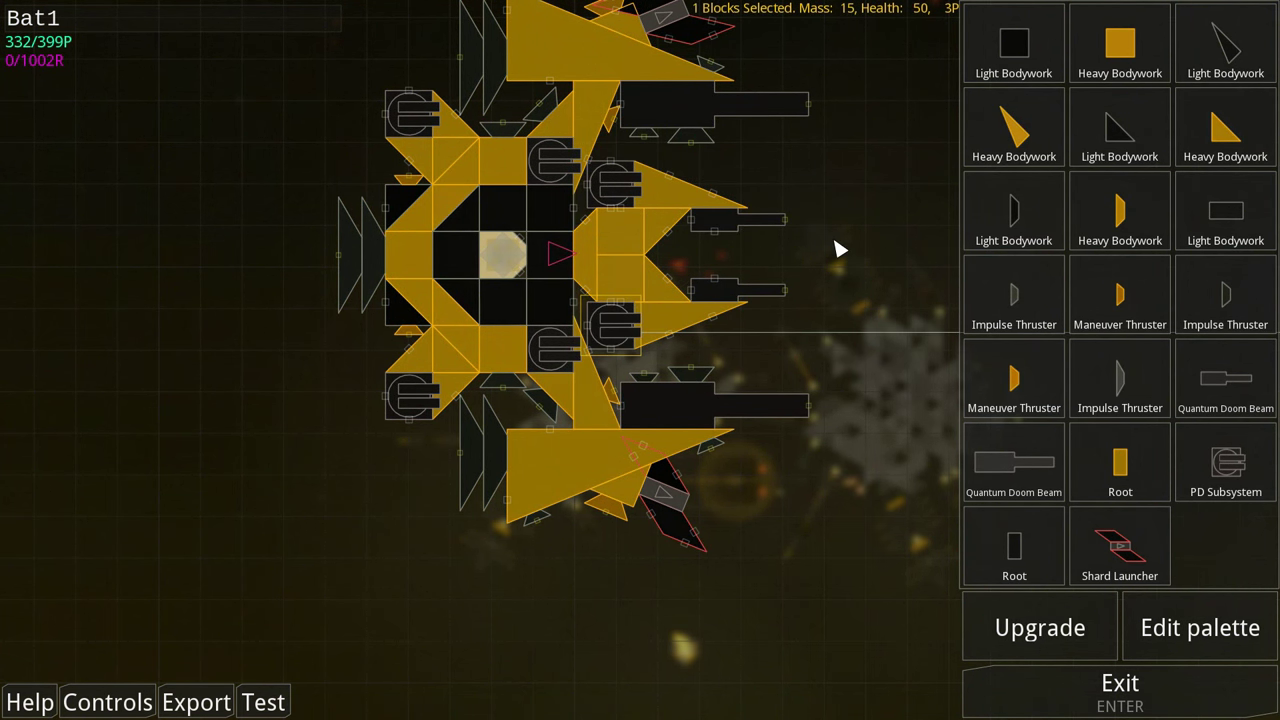
mouse_move(1005, 225)
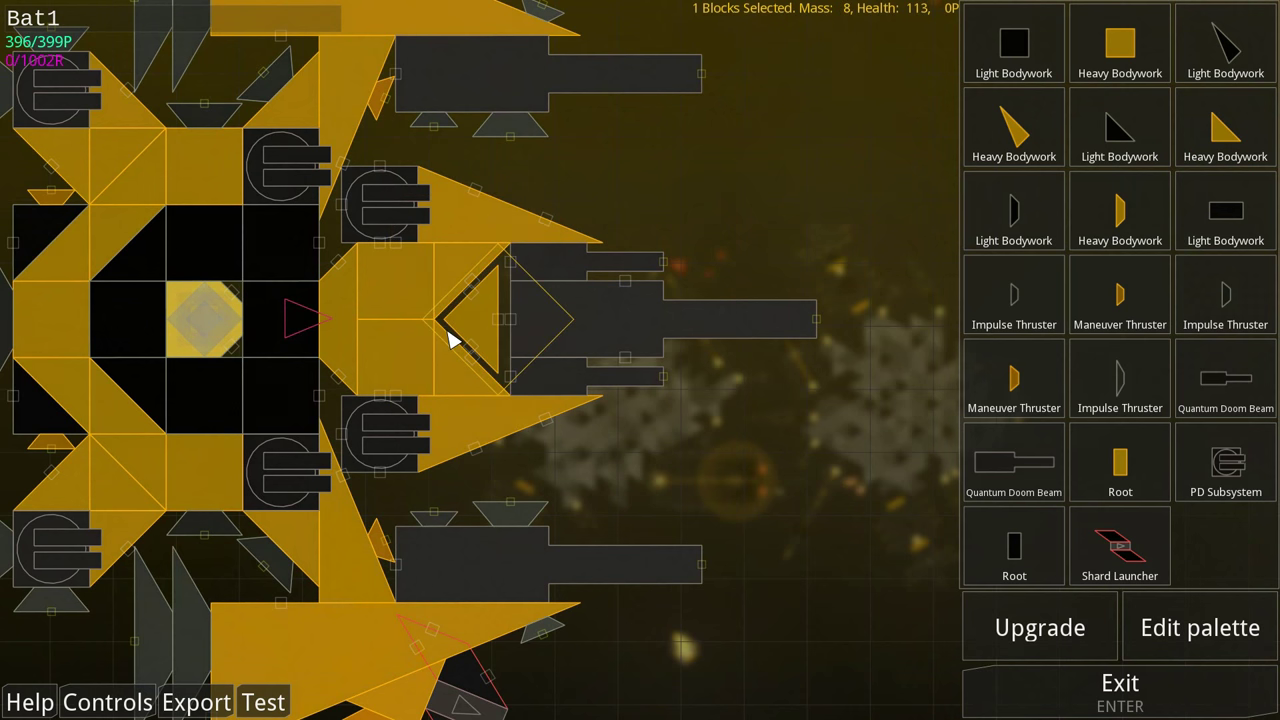
left_click_drag(470, 320, 810, 300)
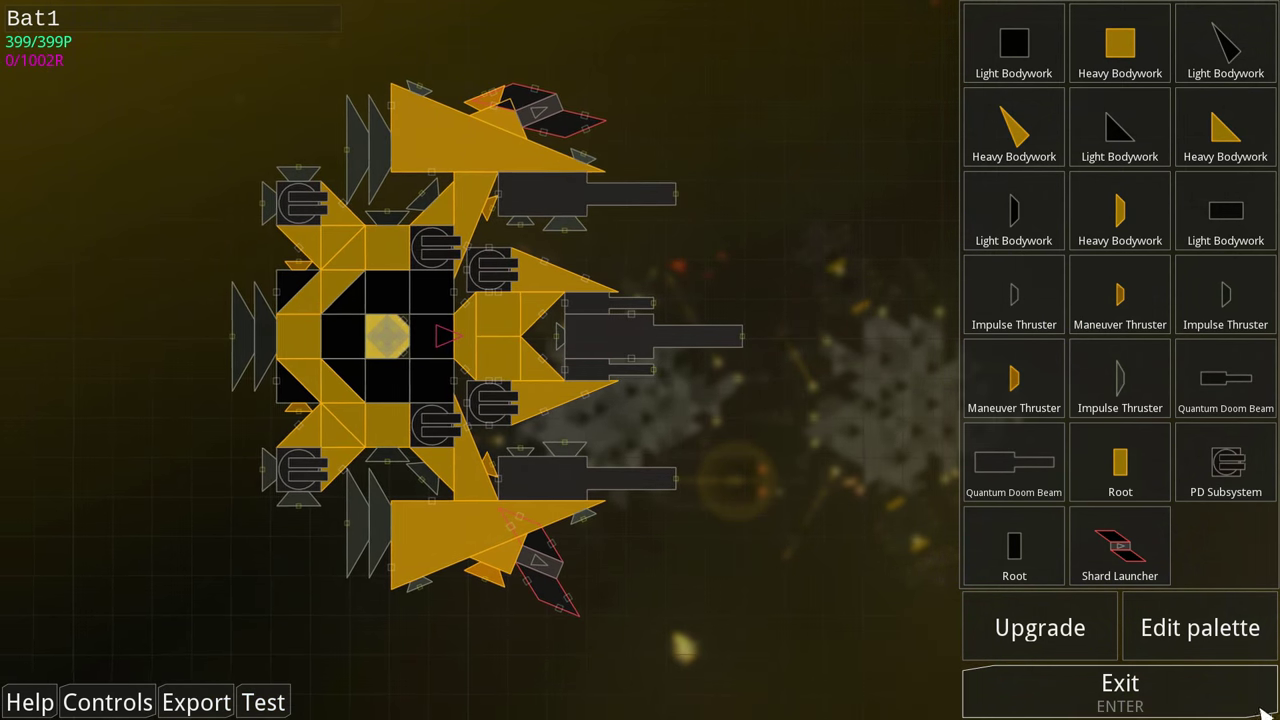
Exit the ship editor and fly the refitted Bat1 into battle
left_click(1119, 683)
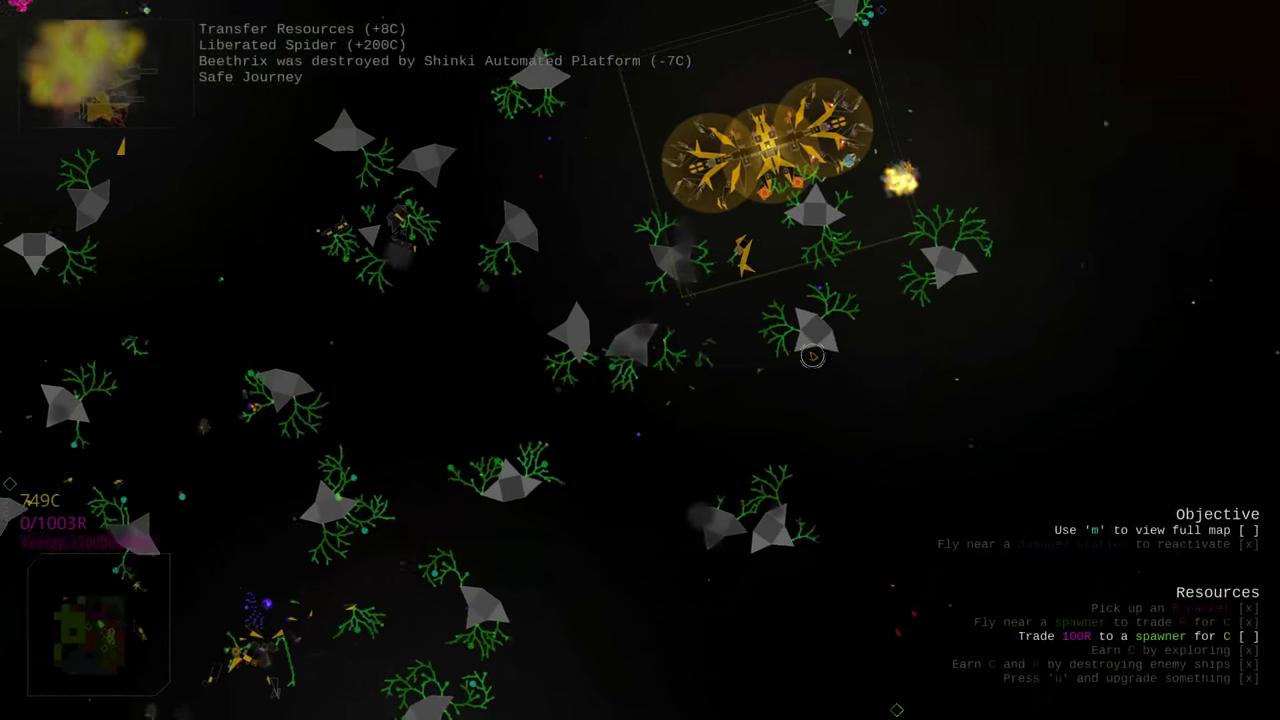
Read databank stats for heavy bodywork, PD turret, tractor beam and resource types
key("u")
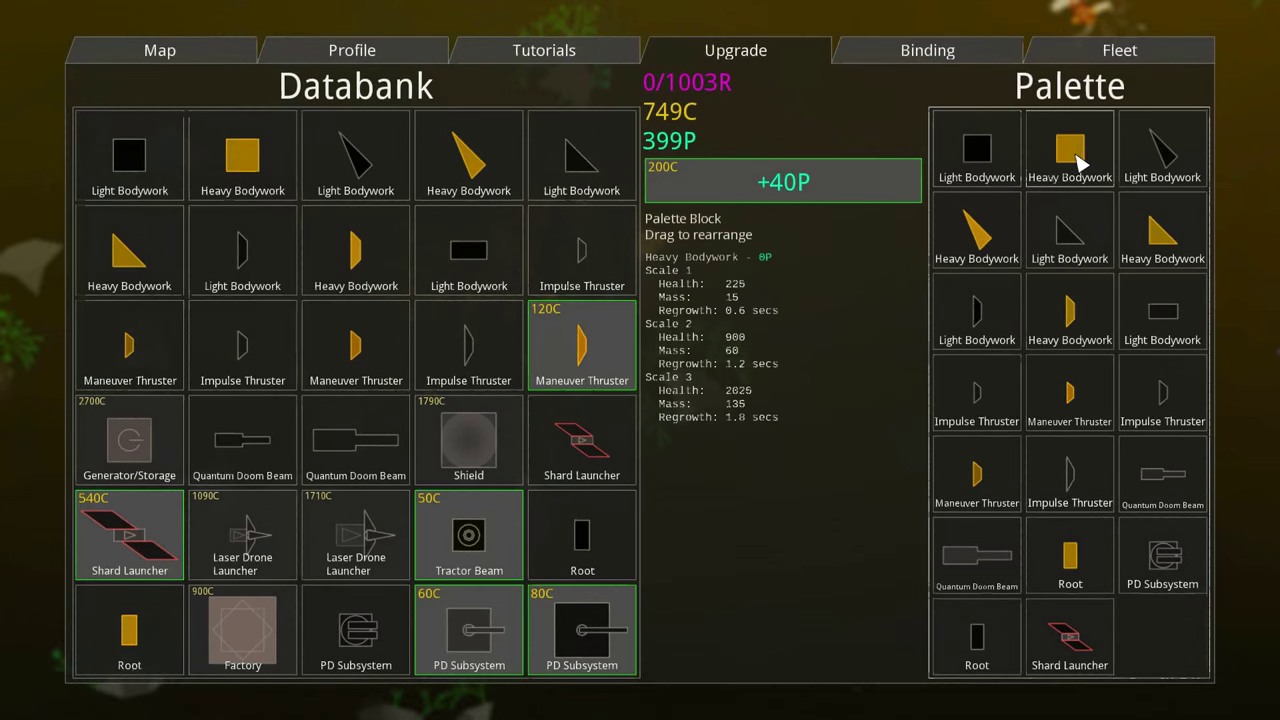
left_click(468, 440)
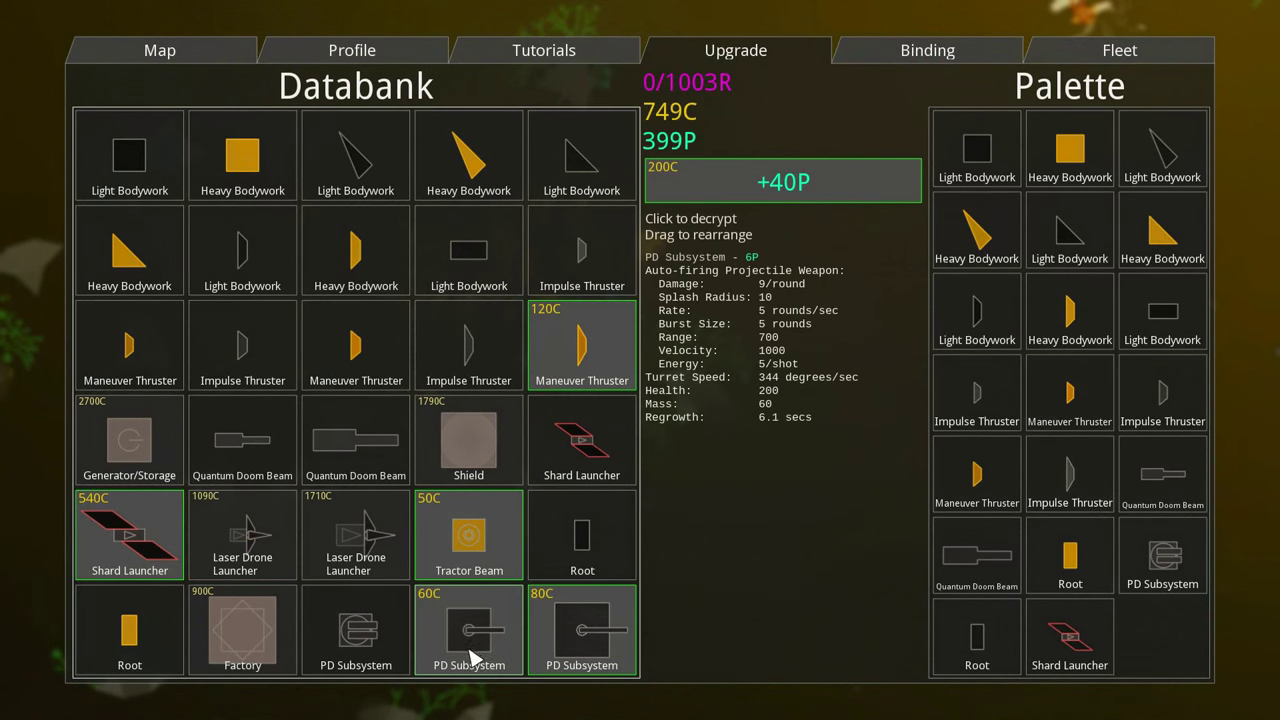
left_click(468, 535)
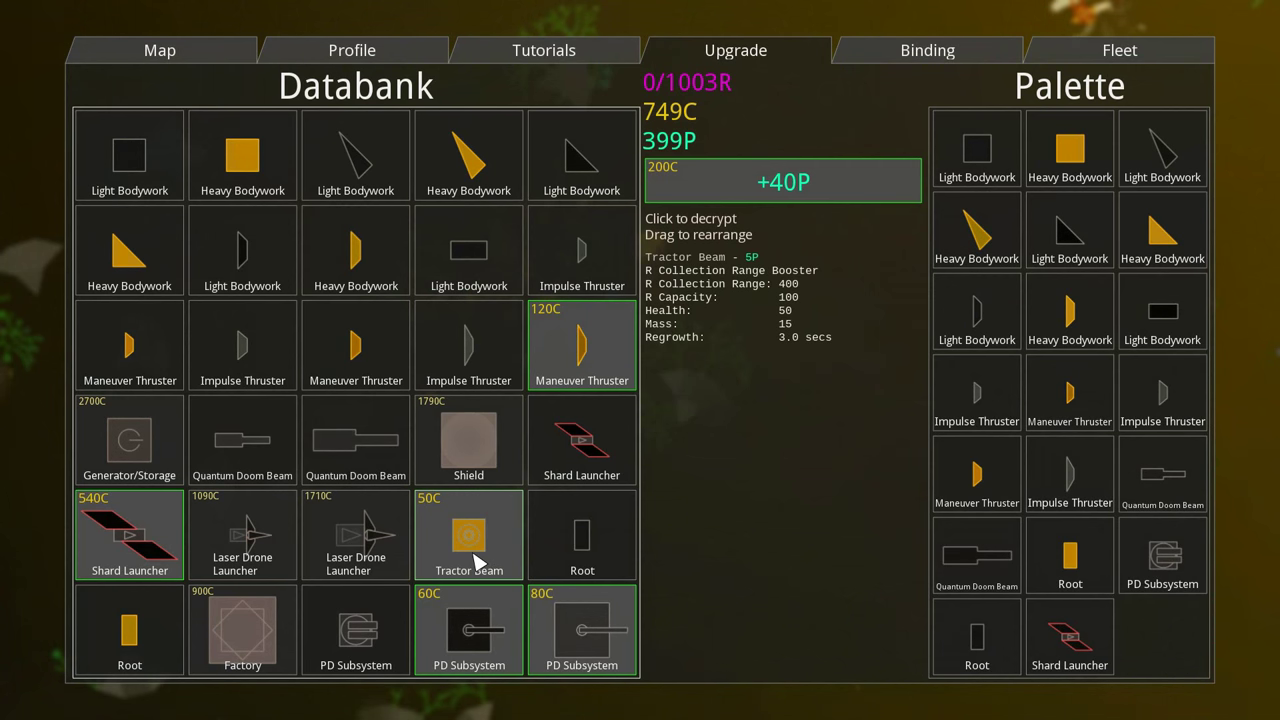
left_click(468, 440)
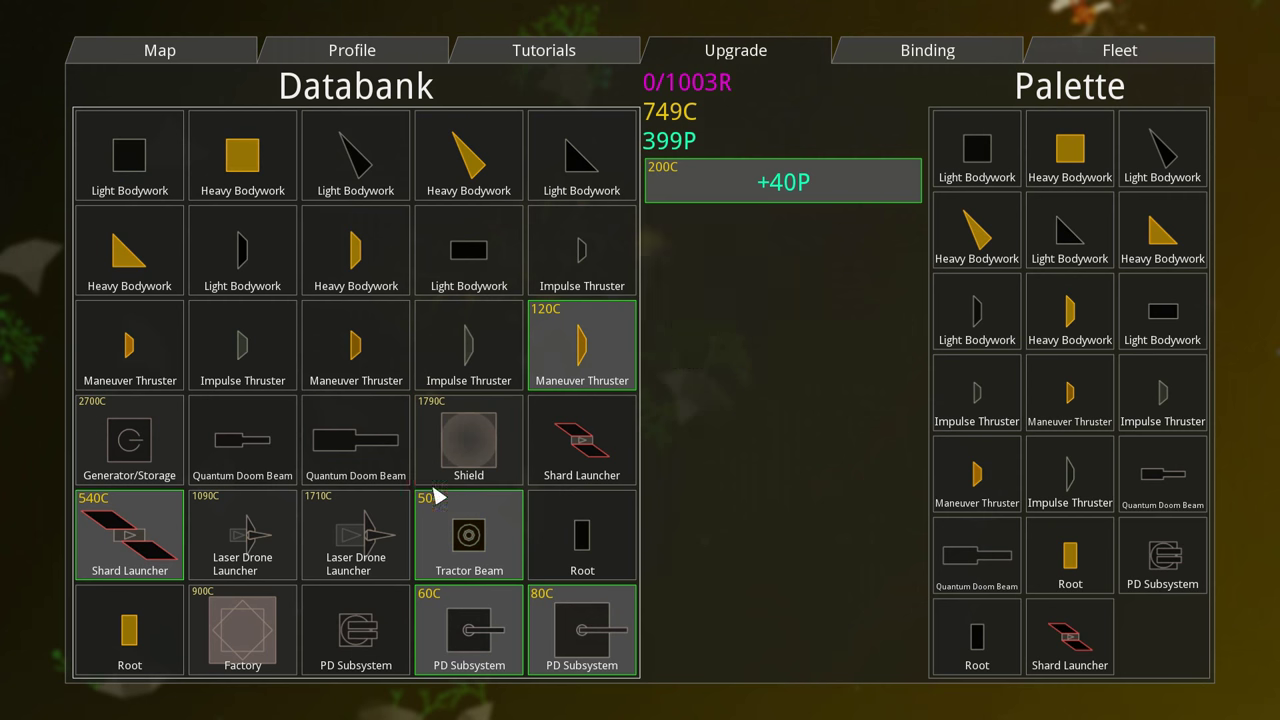
mouse_move(468, 535)
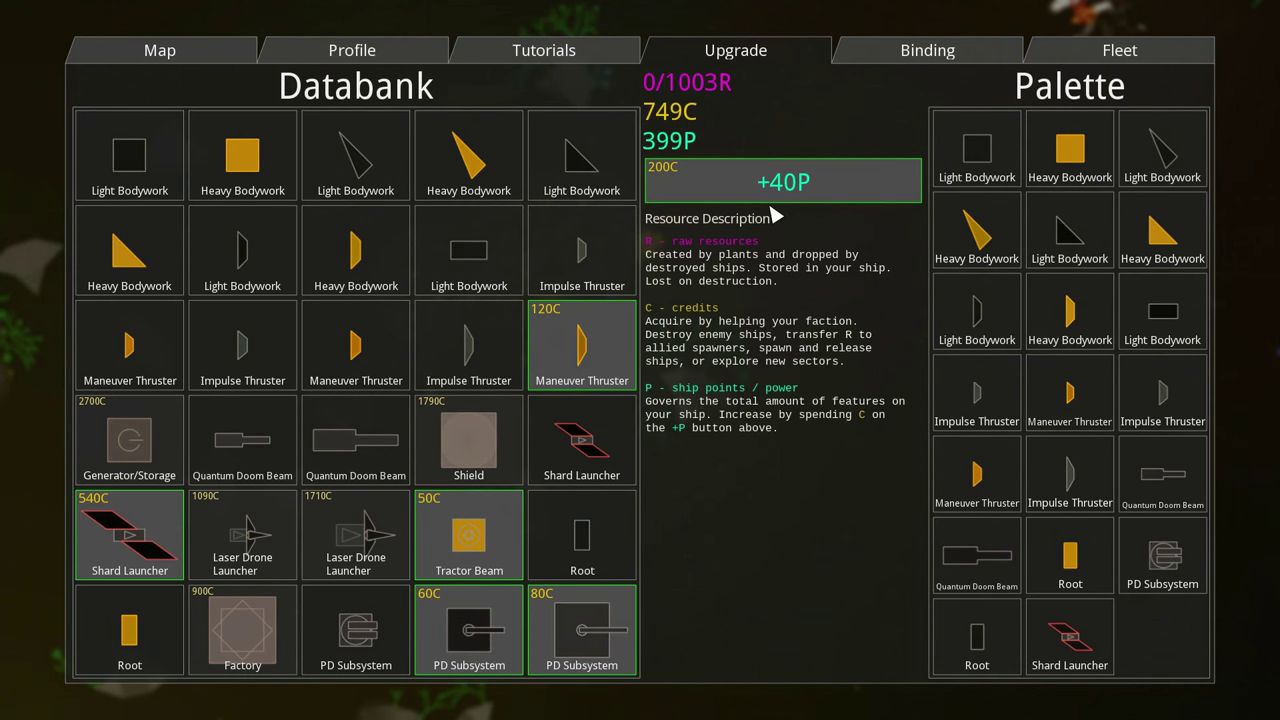
left_click(468, 440)
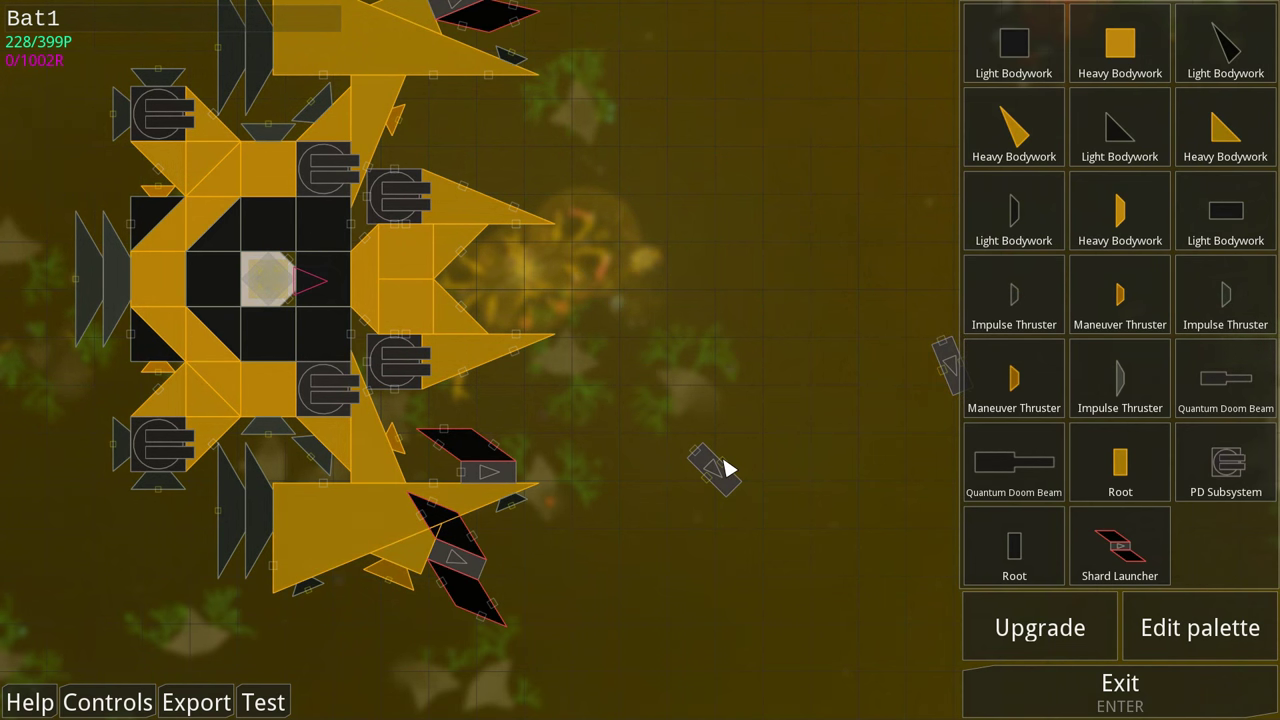
mouse_move(465, 492)
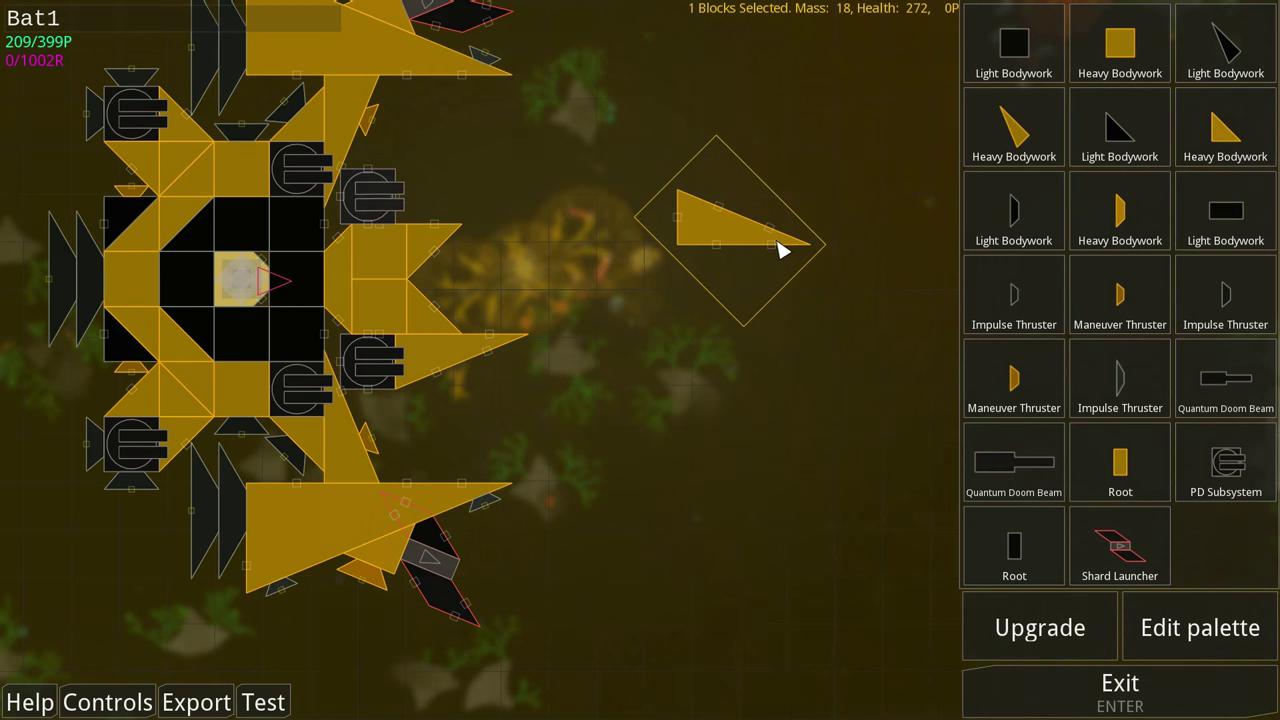
mouse_move(1120, 42)
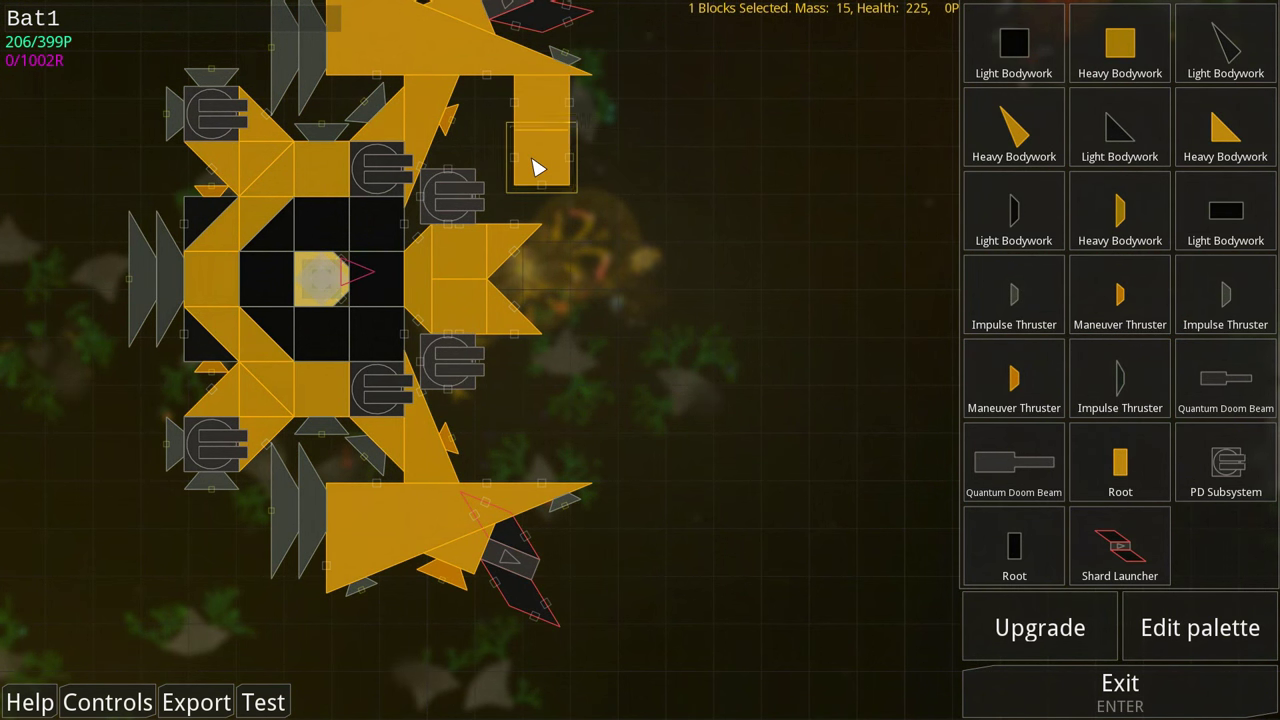
mouse_move(1120, 545)
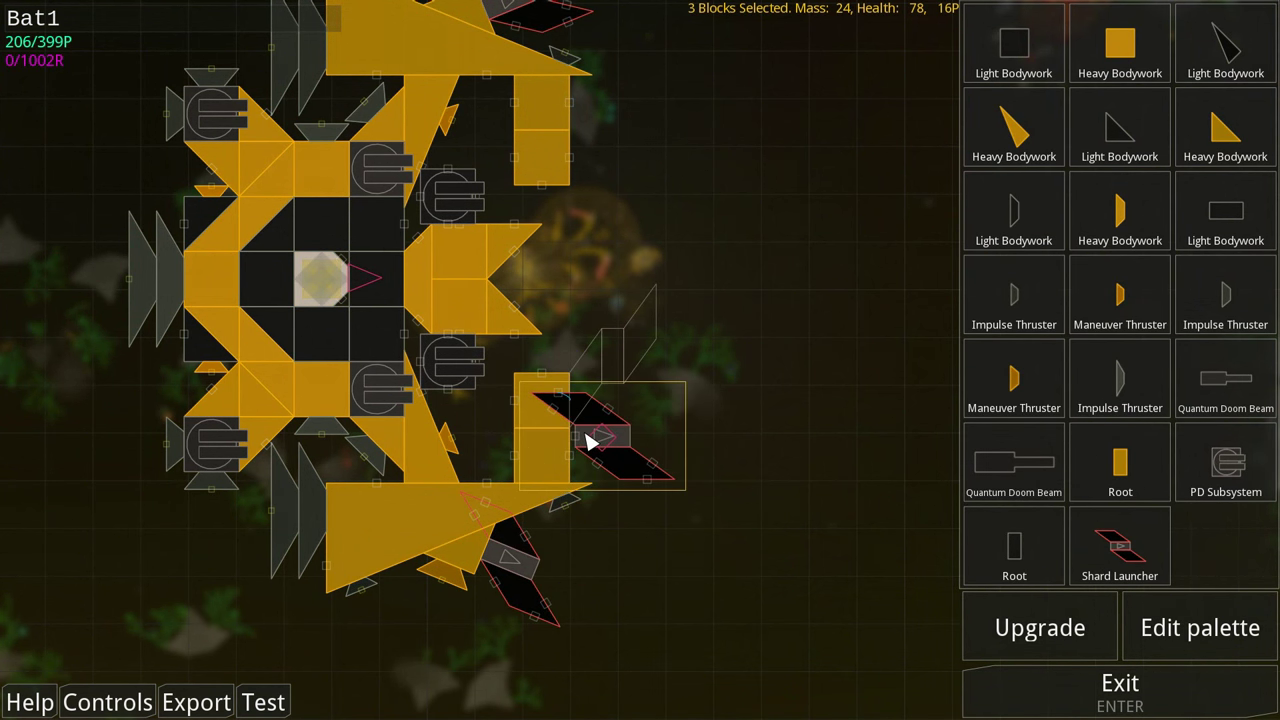
Attach shard launchers to the lower and upper front arms of Bat1
left_click_drag(600, 435, 620, 400)
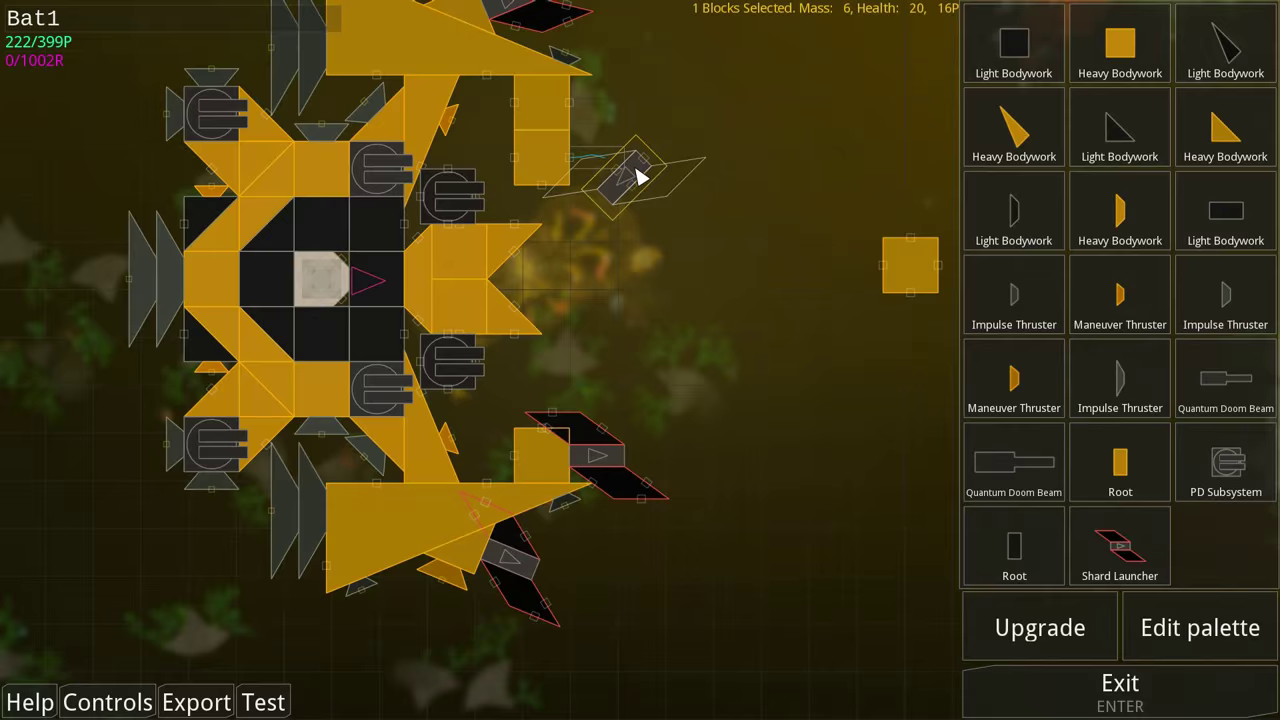
mouse_move(700, 285)
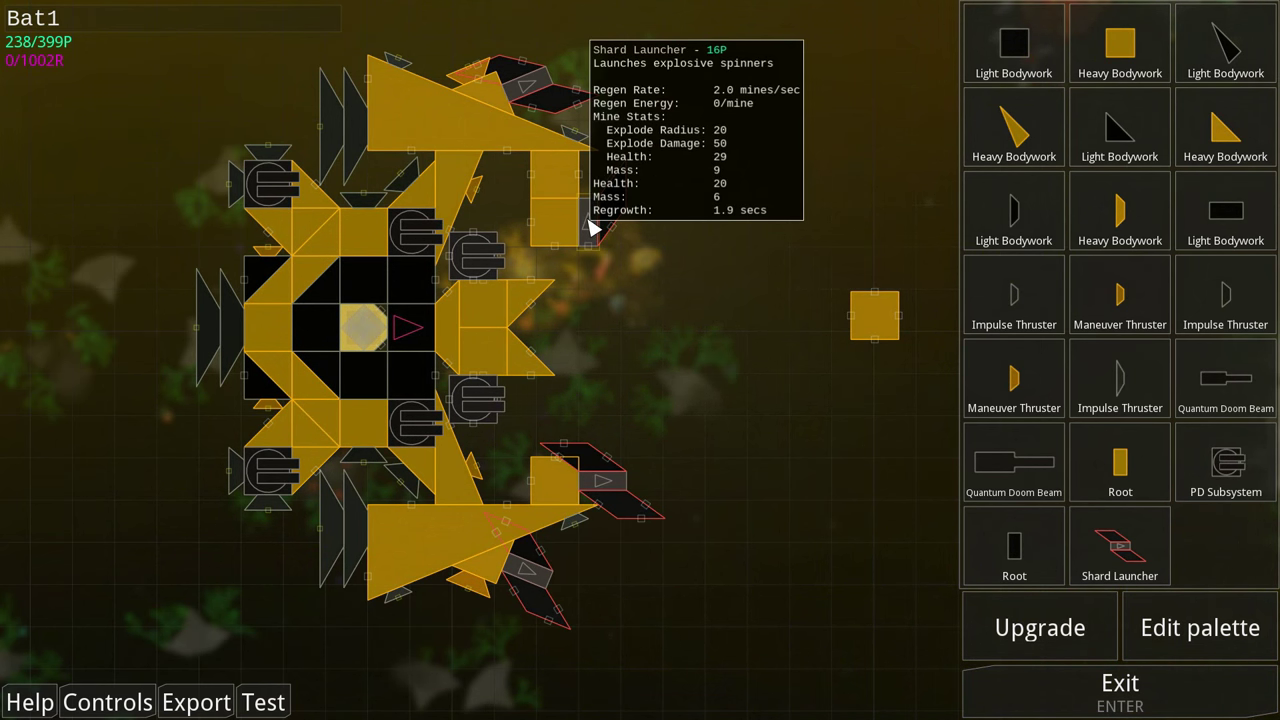
left_click(700, 310)
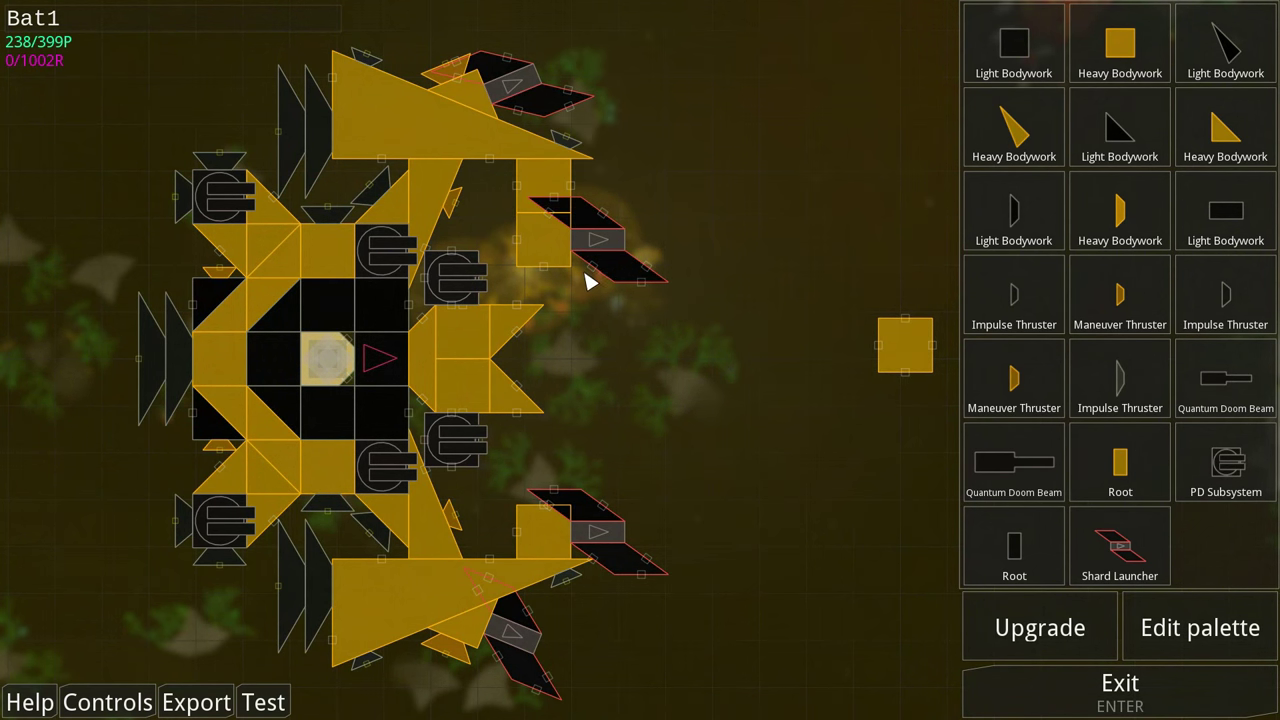
mouse_move(590, 240)
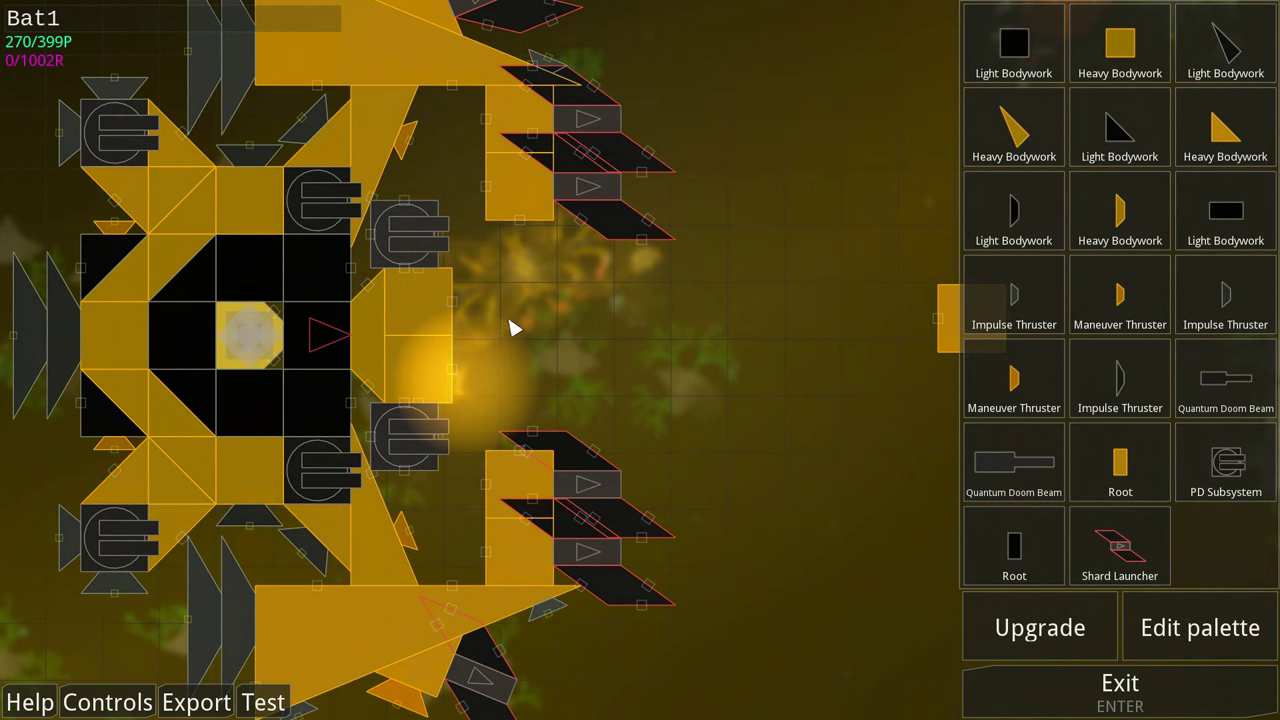
Add another shard launcher to extend the front-arm rows toward 320/399P
left_click(515, 405)
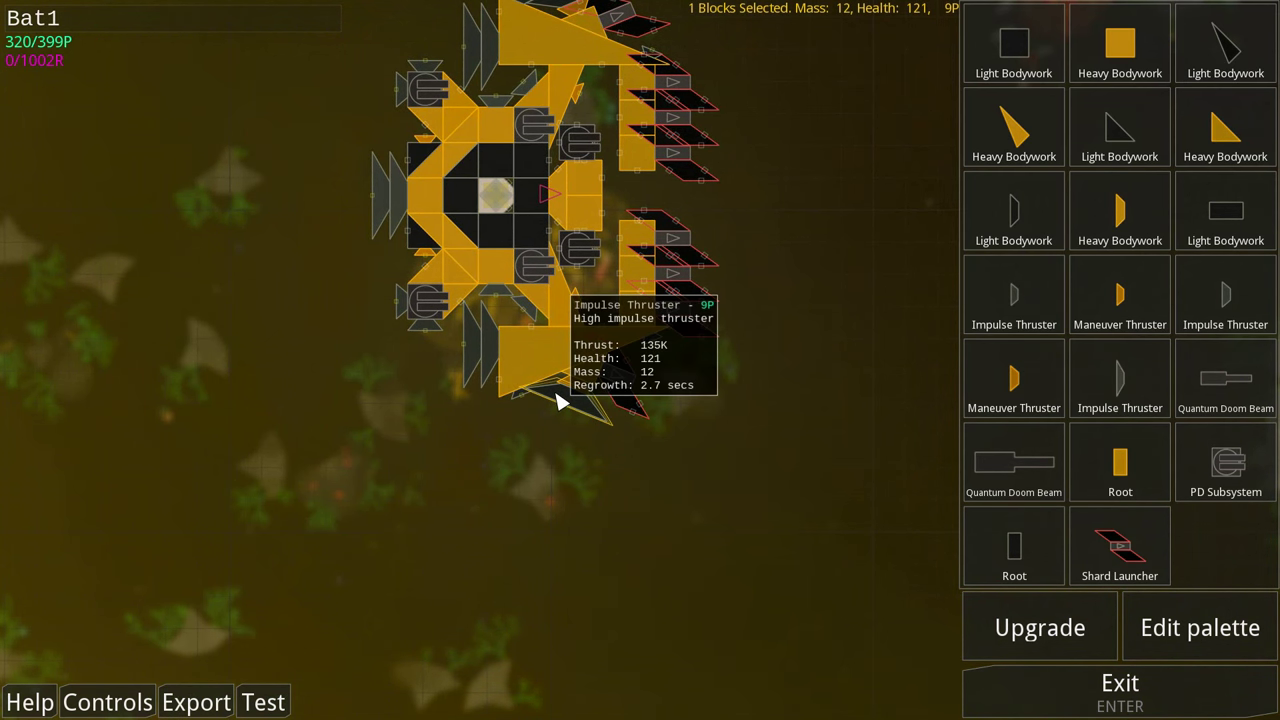
mouse_move(1013, 378)
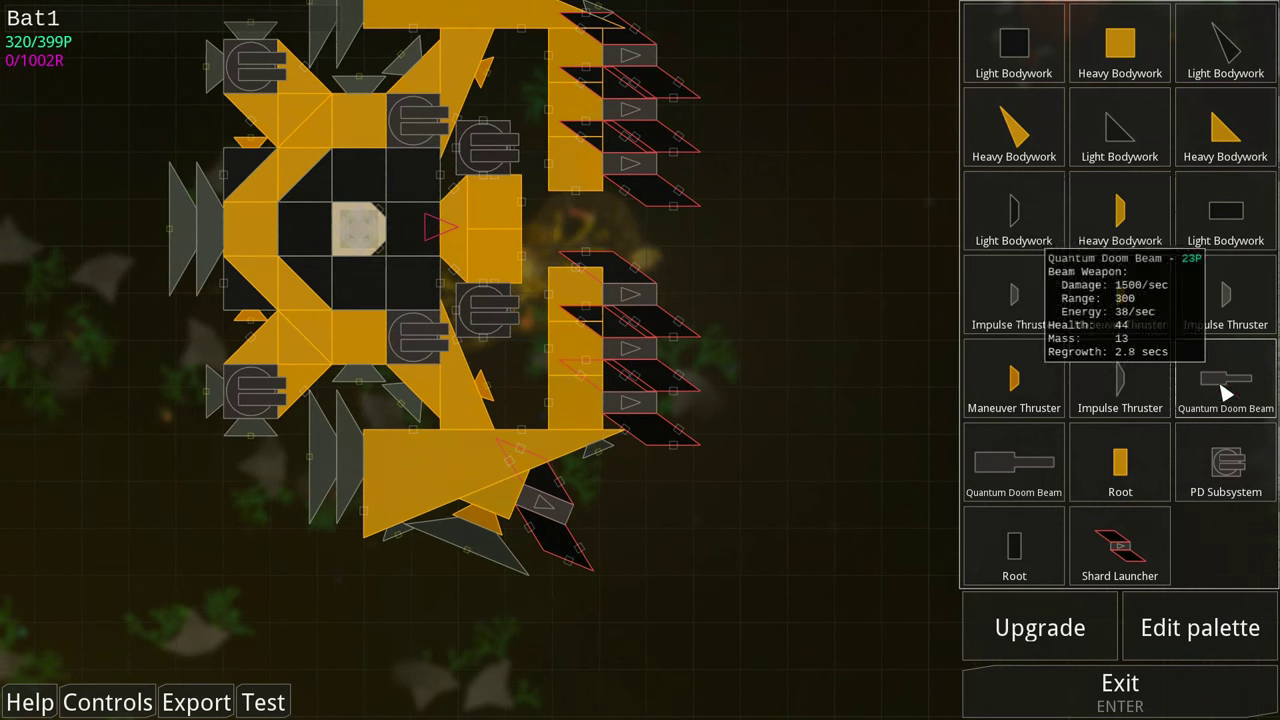
Mount Quantum Doom Beams at Bat1's front centre, then go to the upgrade screen
left_click(615, 510)
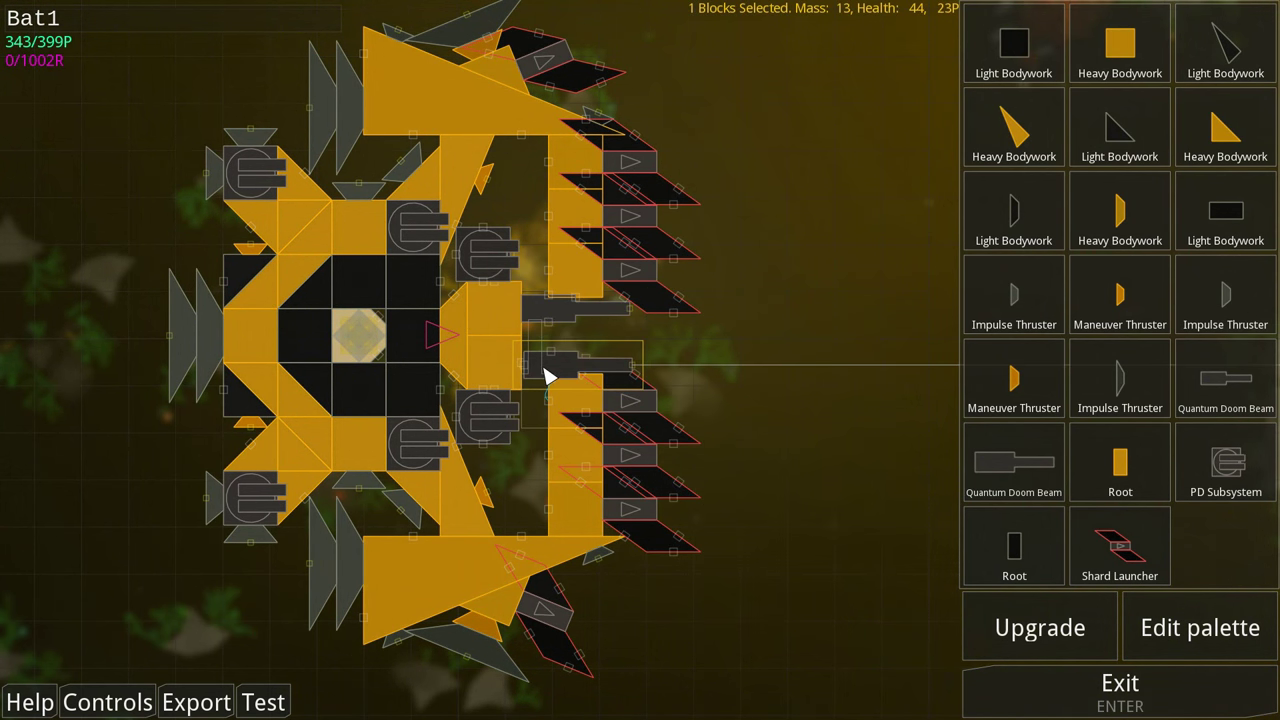
left_click_drag(545, 378, 785, 430)
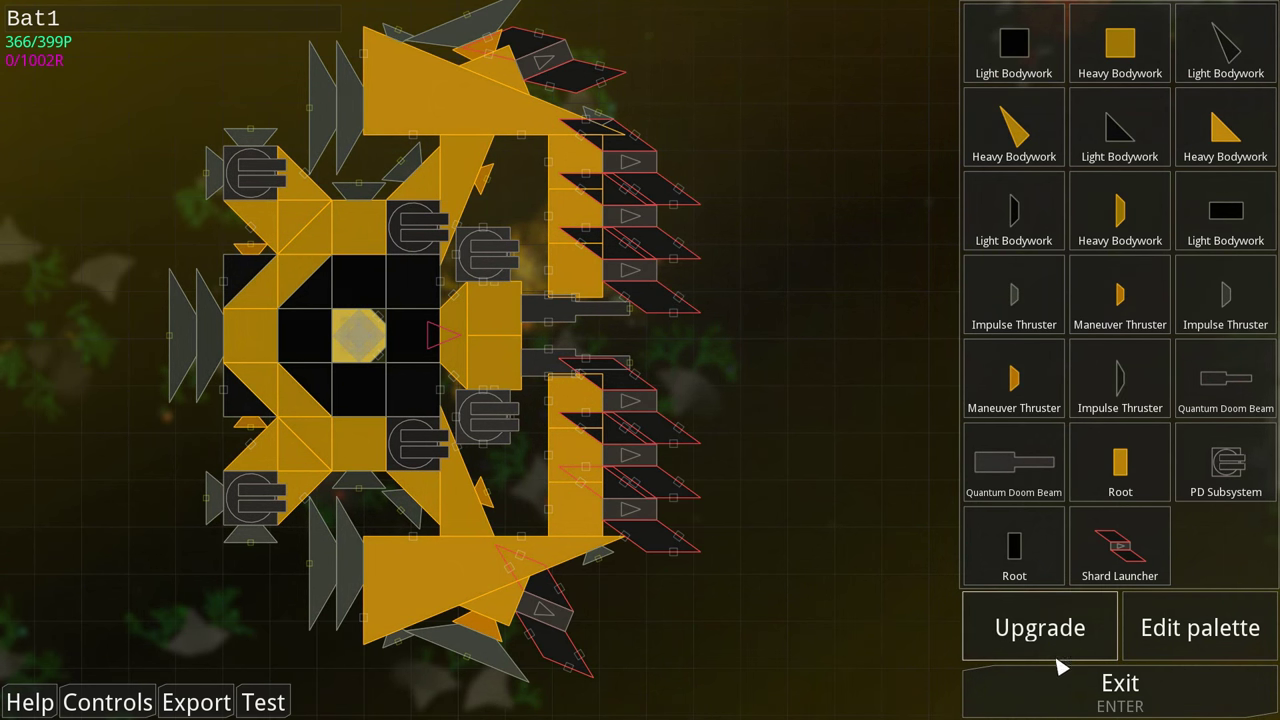
left_click(1119, 685)
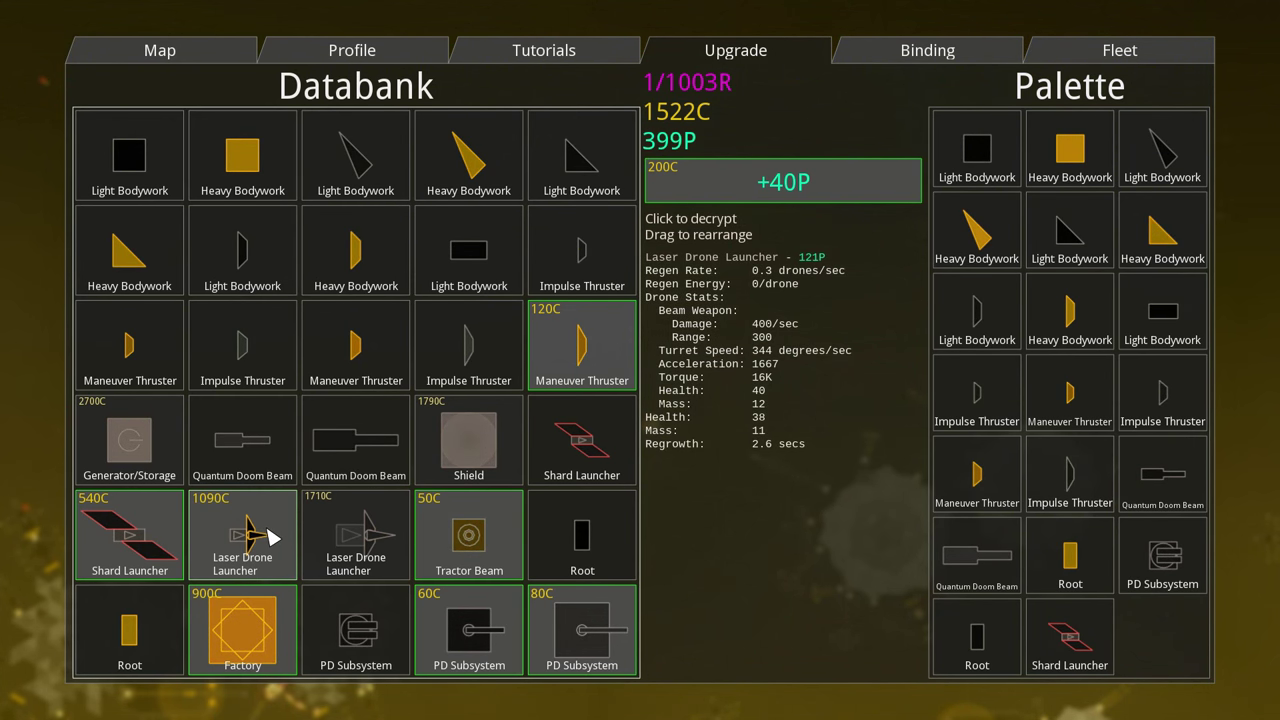
mouse_move(129, 535)
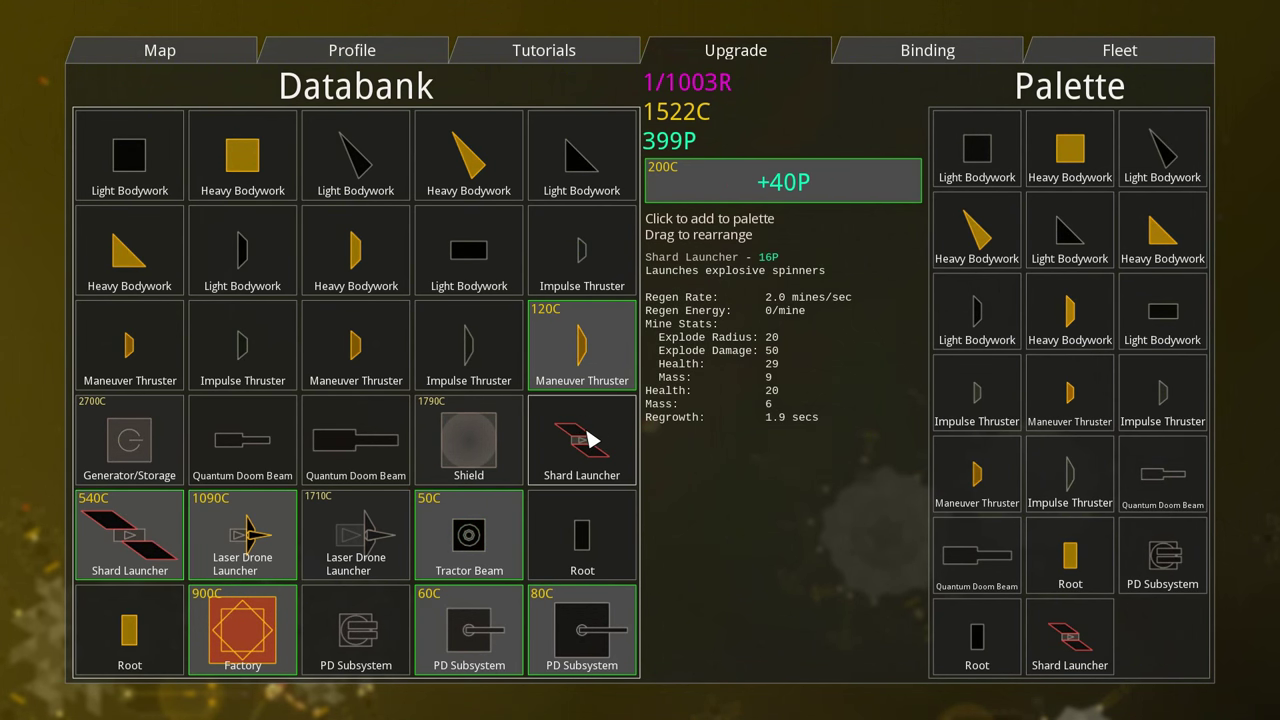
Add the Shard Launcher from the Databank to the building palette
left_click(468, 441)
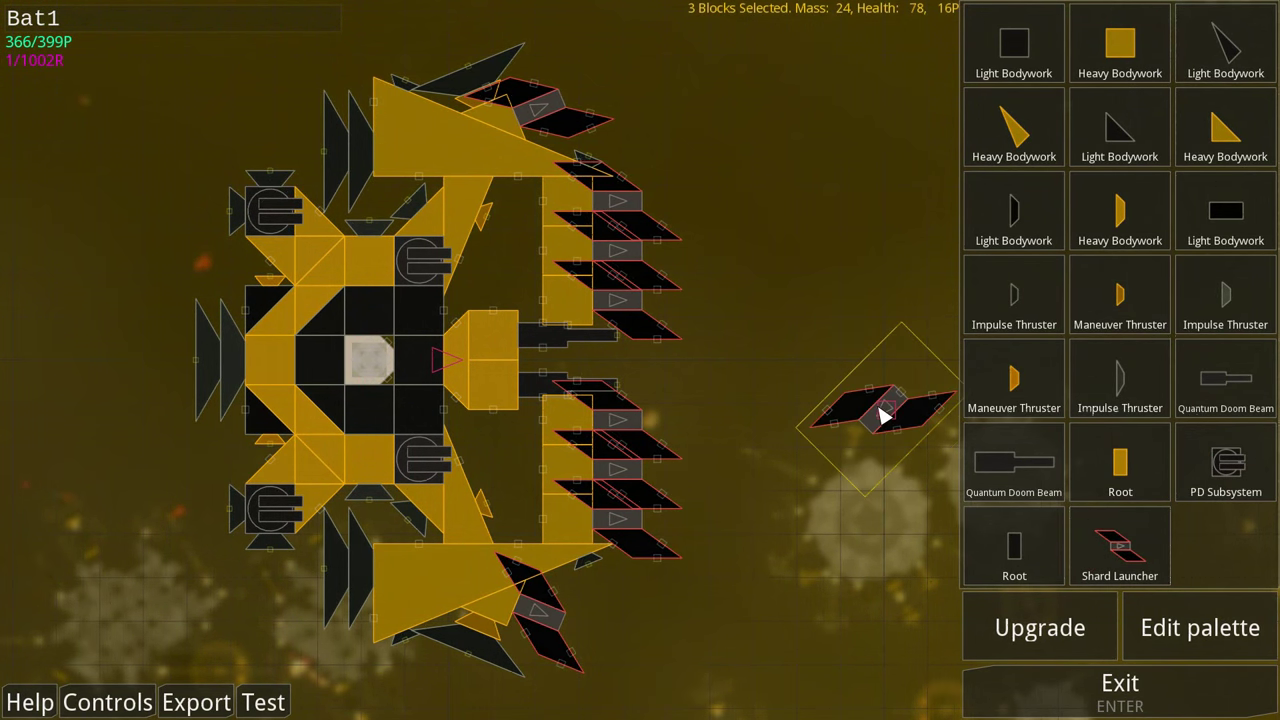
Set a lone shard launcher down right of Bat1 and pick it up again
left_click(875, 412)
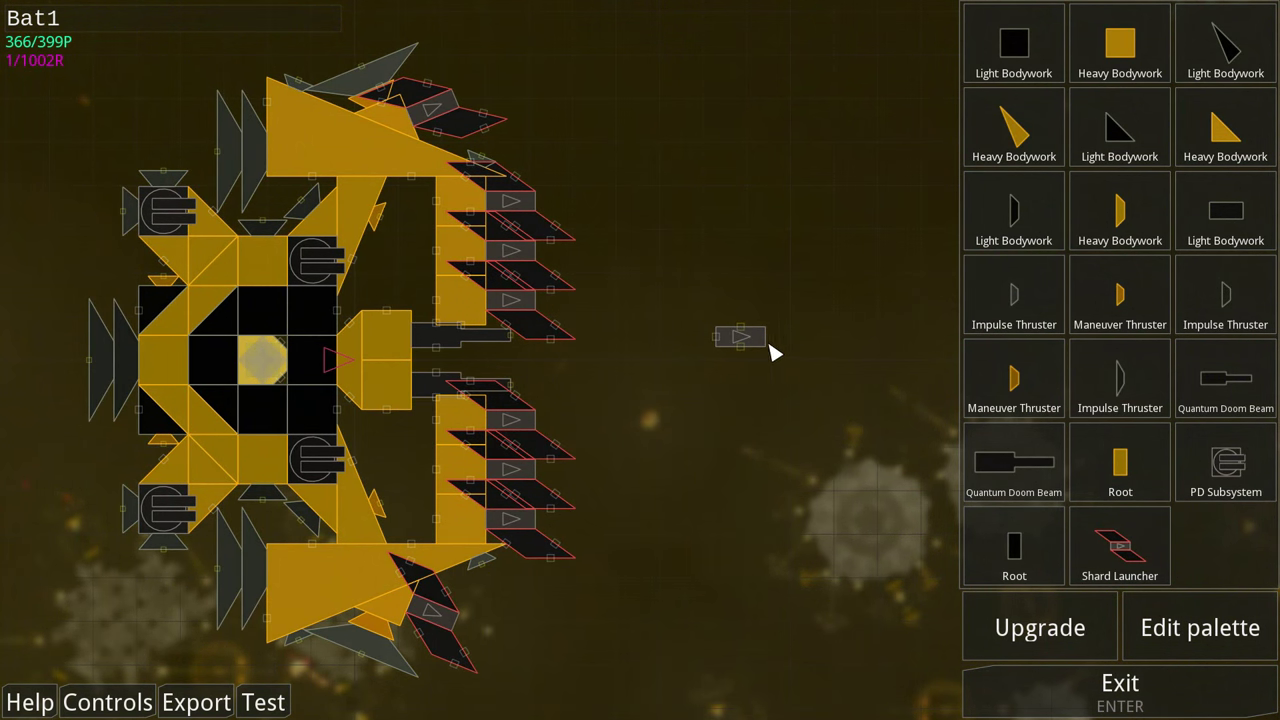
left_click(740, 336)
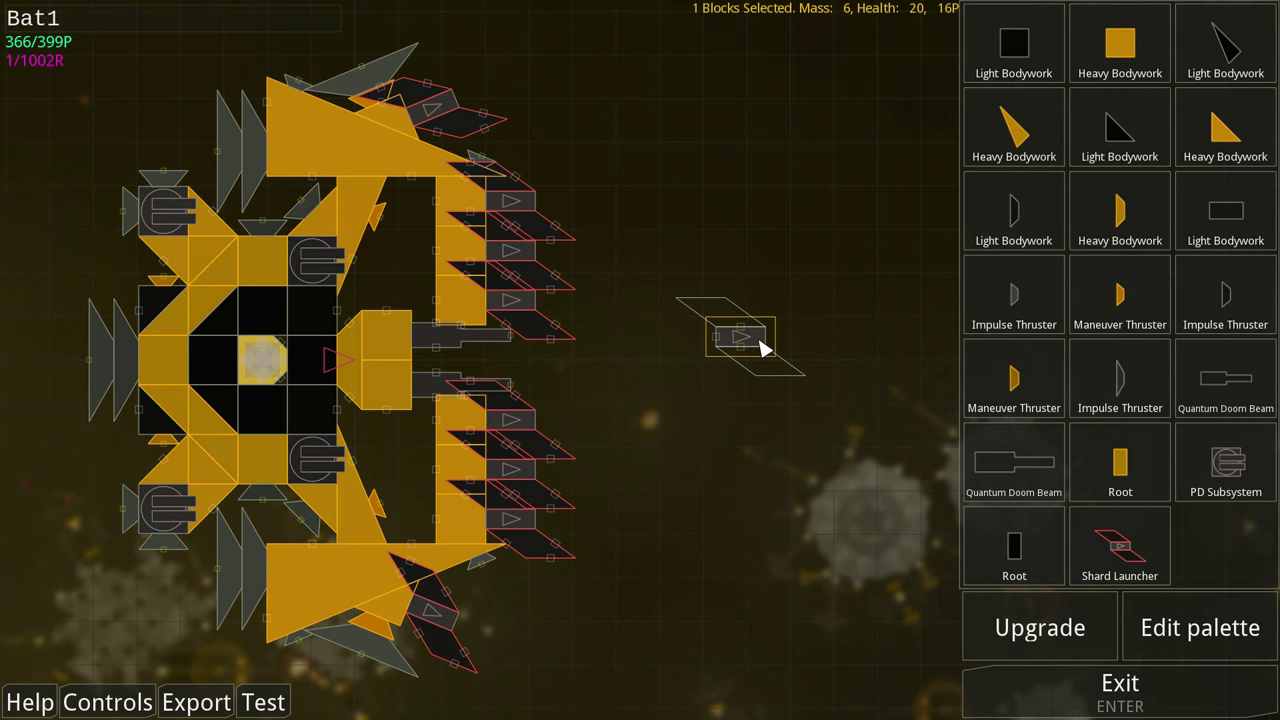